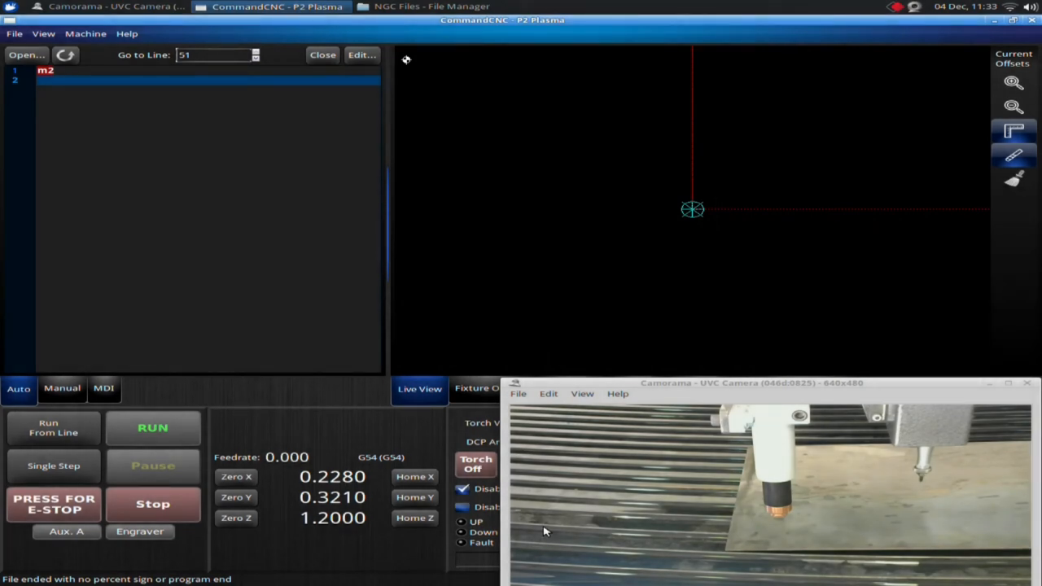
{"action": "mouse_move", "coordinate": [771, 390]}
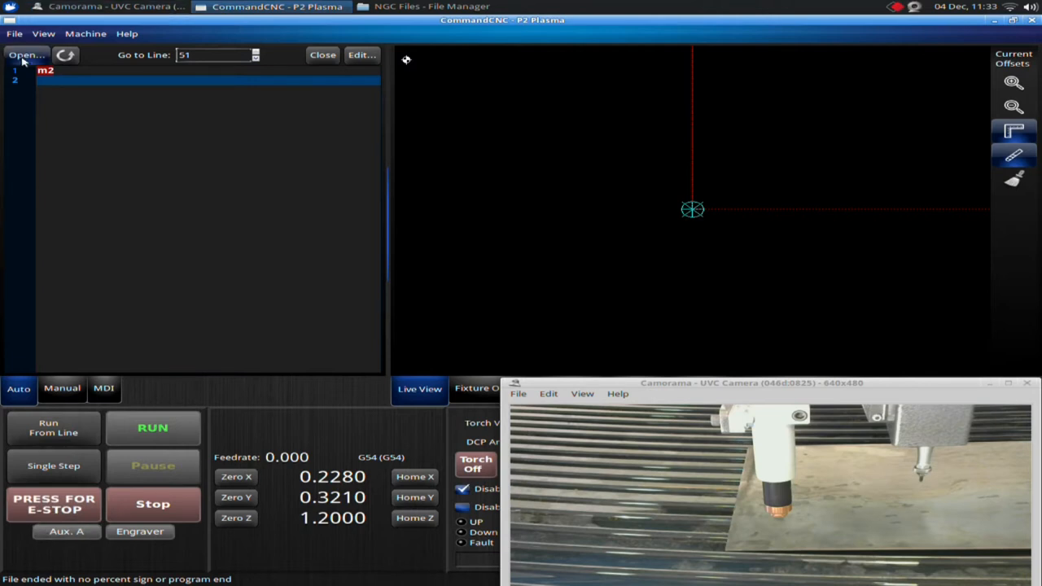
- Start choosing a program file, going up to Desktop and into the Test Files folder
{"action": "left_click", "coordinate": [26, 55]}
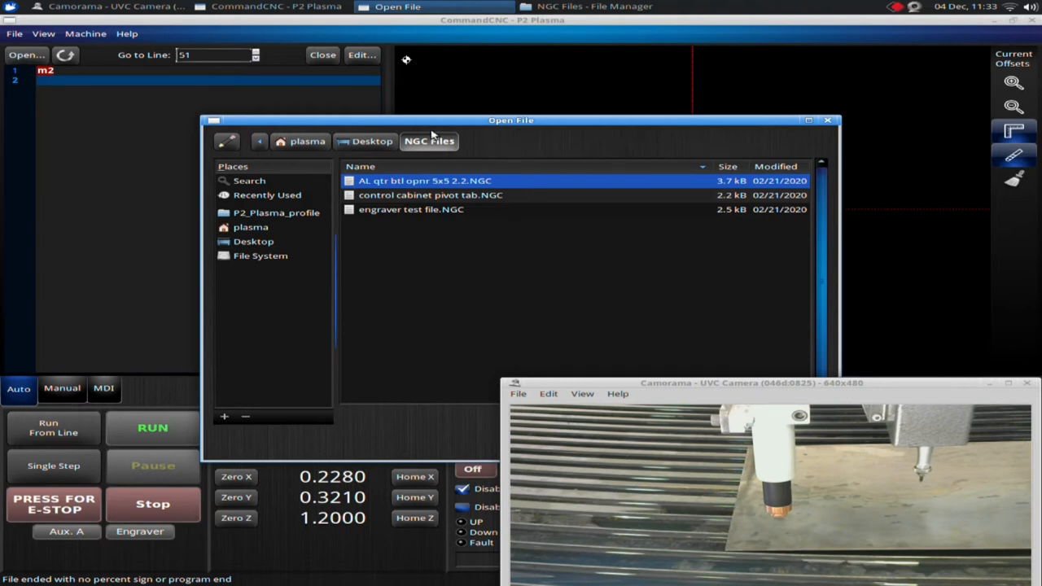
{"action": "left_click", "coordinate": [372, 141]}
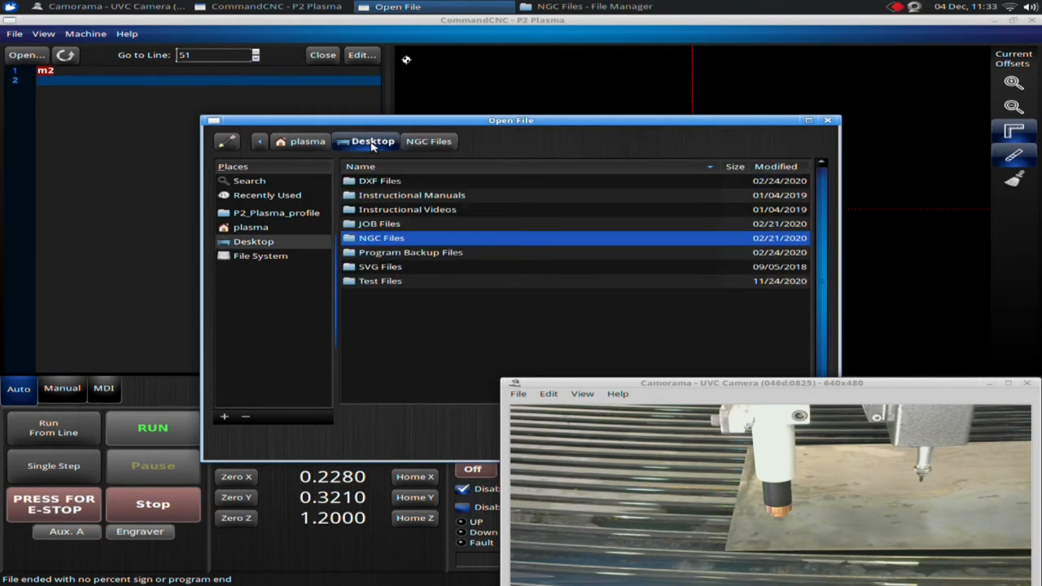
{"action": "left_click", "coordinate": [380, 281]}
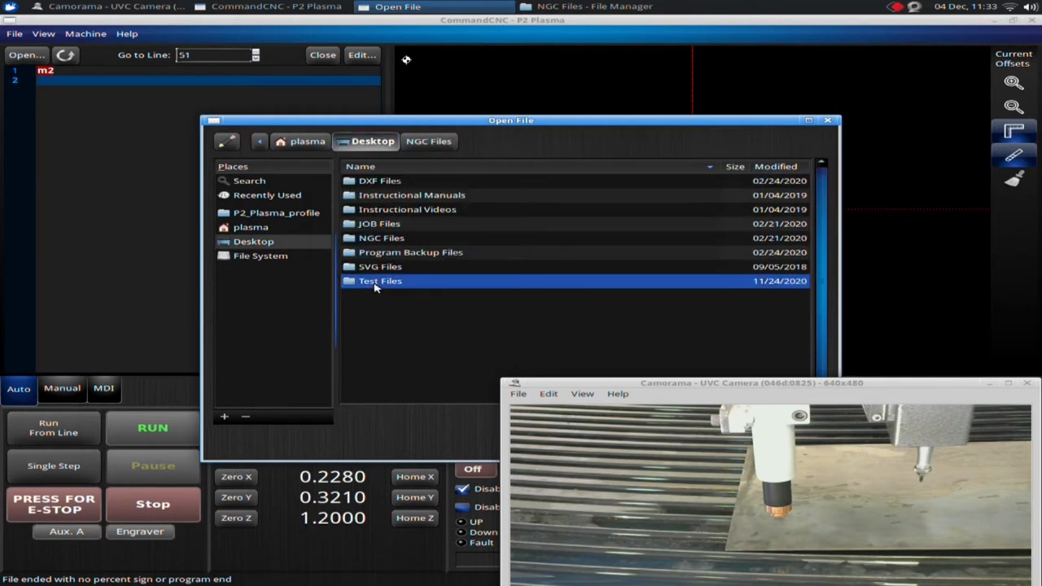
{"action": "mouse_move", "coordinate": [392, 242]}
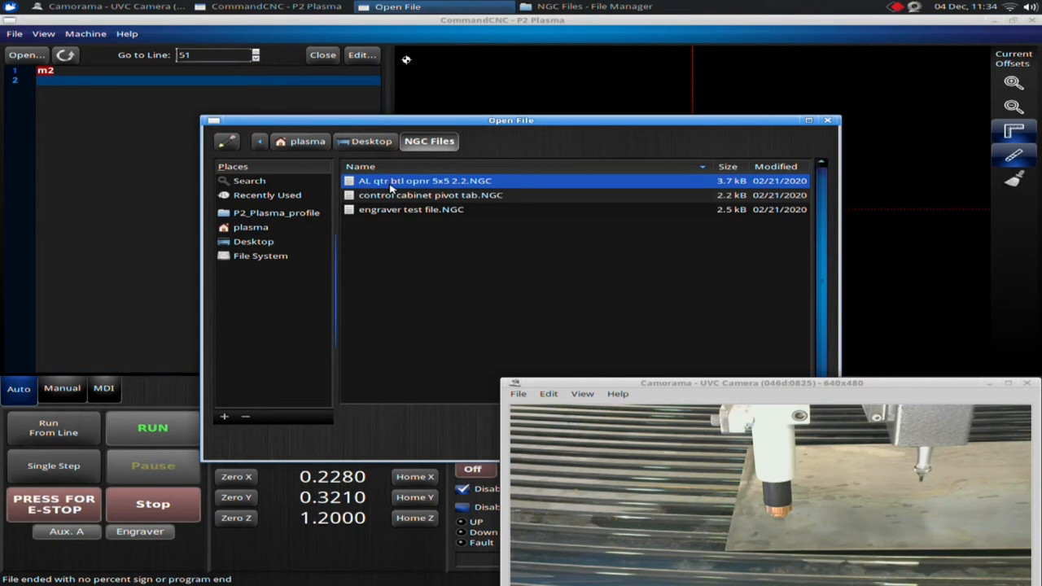
{"action": "mouse_move", "coordinate": [499, 184]}
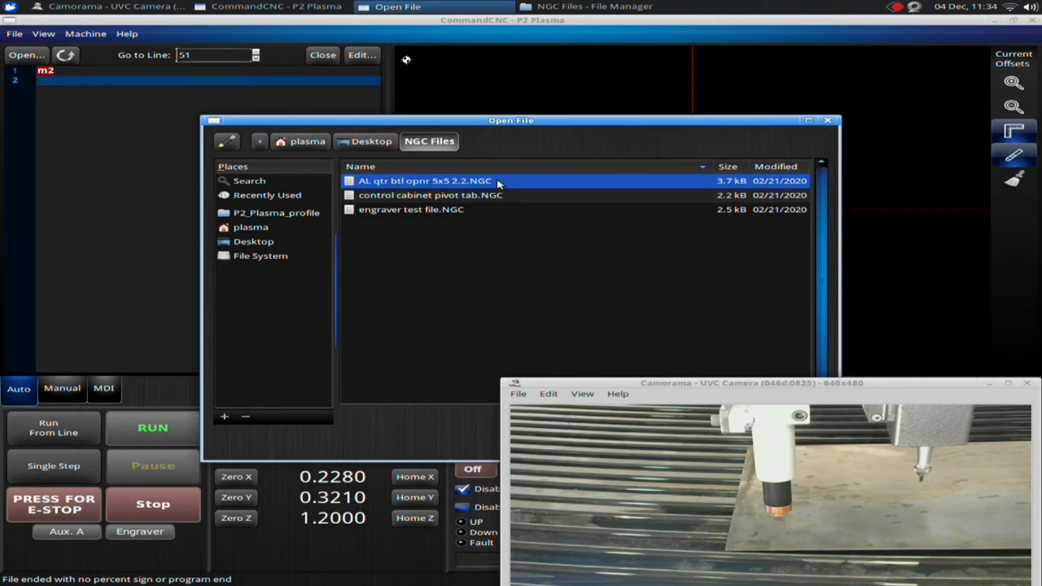
- Load AL qtr btl opnr 5x5 2.2.NGC from the Open File dialog
{"action": "double_click", "coordinate": [423, 180]}
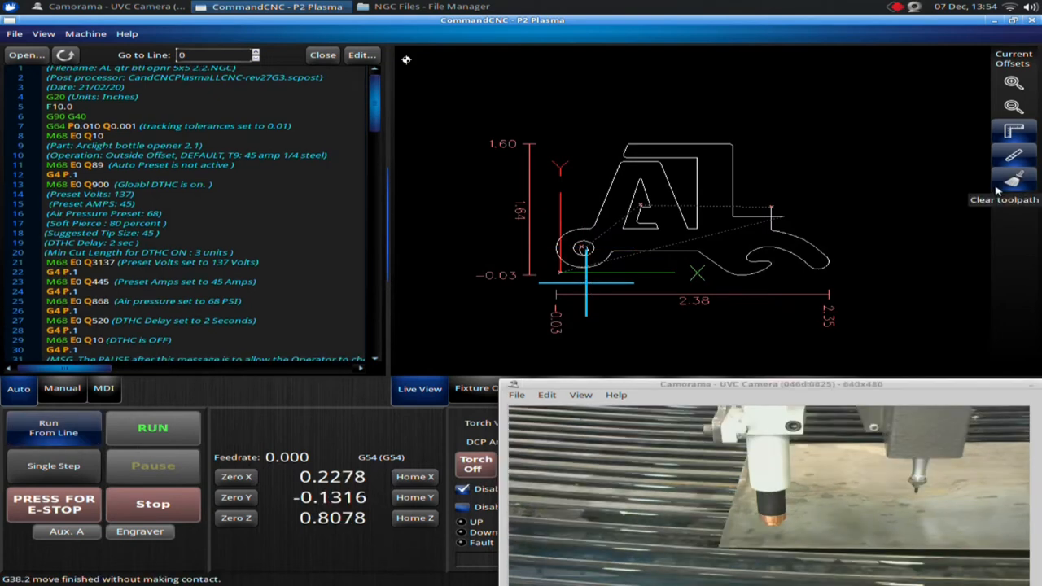
{"action": "mouse_move", "coordinate": [565, 297]}
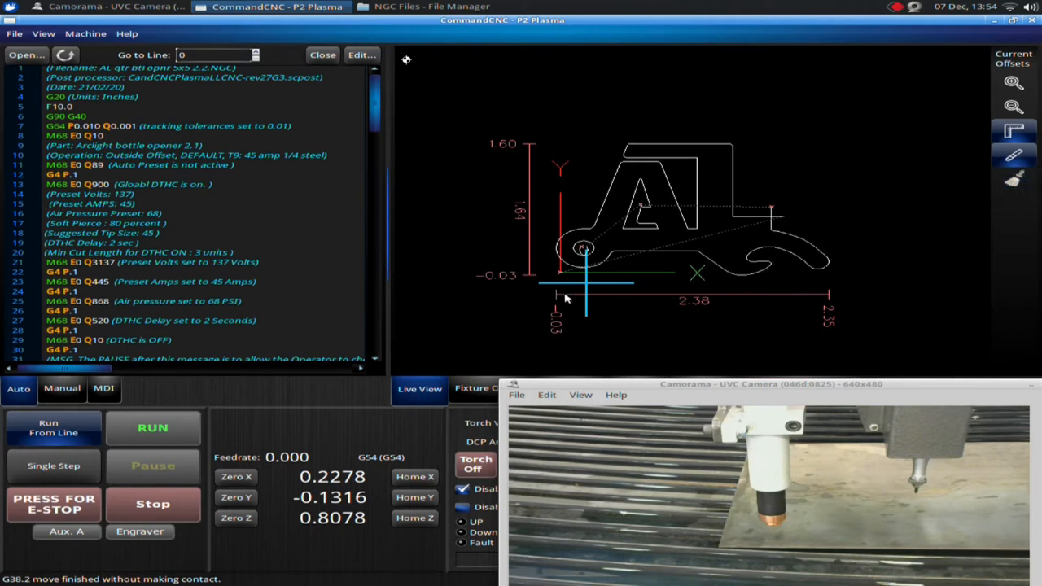
{"action": "mouse_move", "coordinate": [993, 25]}
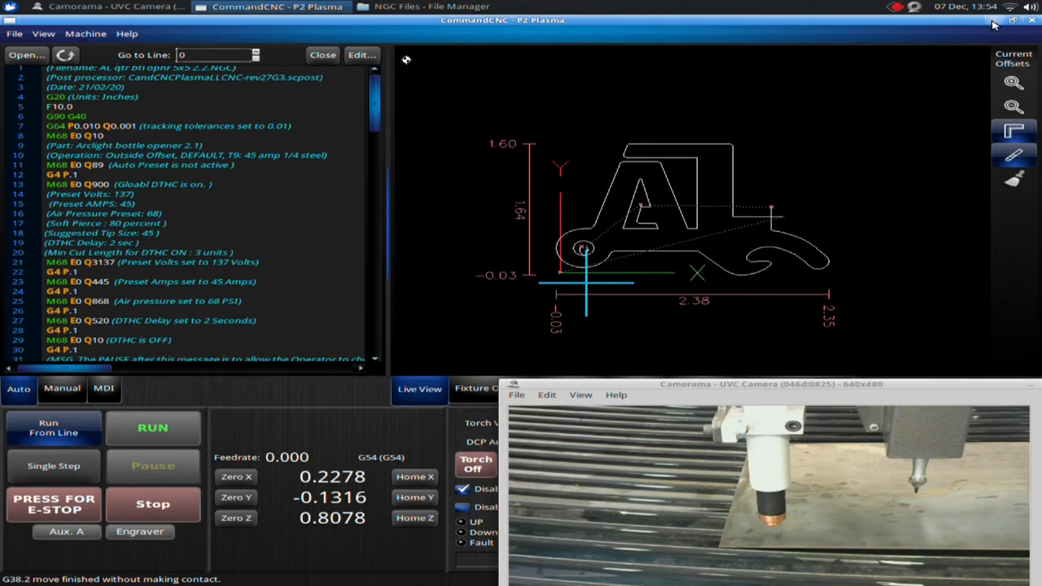
- Minimize CommandCNC to reveal File Manager on the NGC Files folder
{"action": "left_click", "coordinate": [431, 7]}
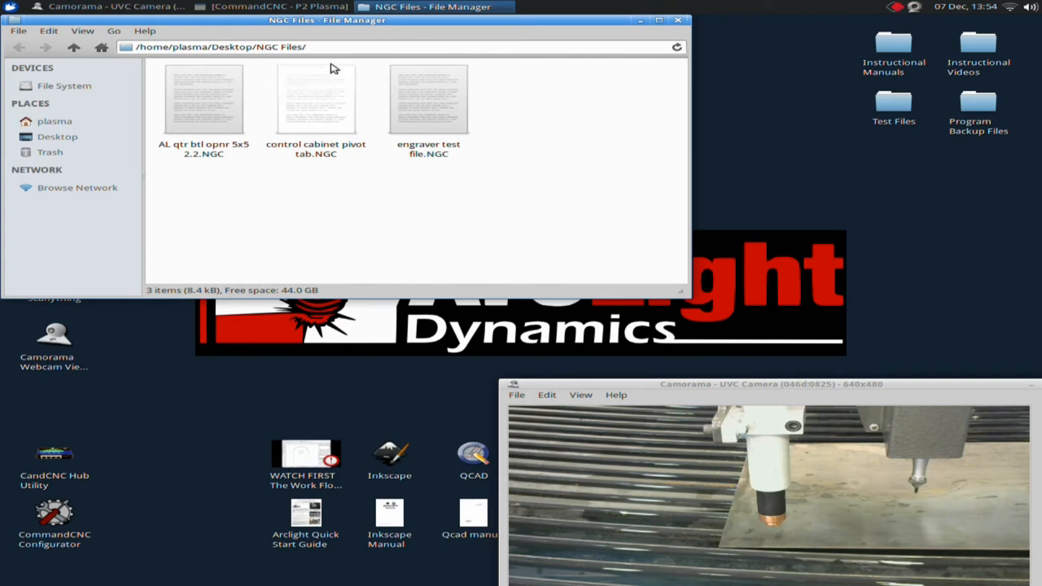
{"action": "mouse_move", "coordinate": [341, 126]}
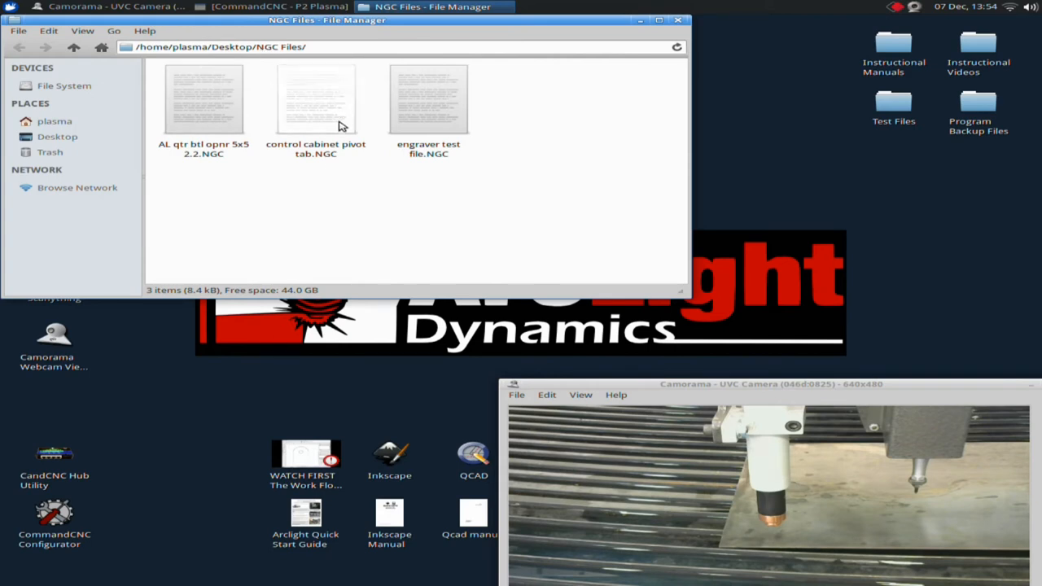
{"action": "mouse_move", "coordinate": [317, 105]}
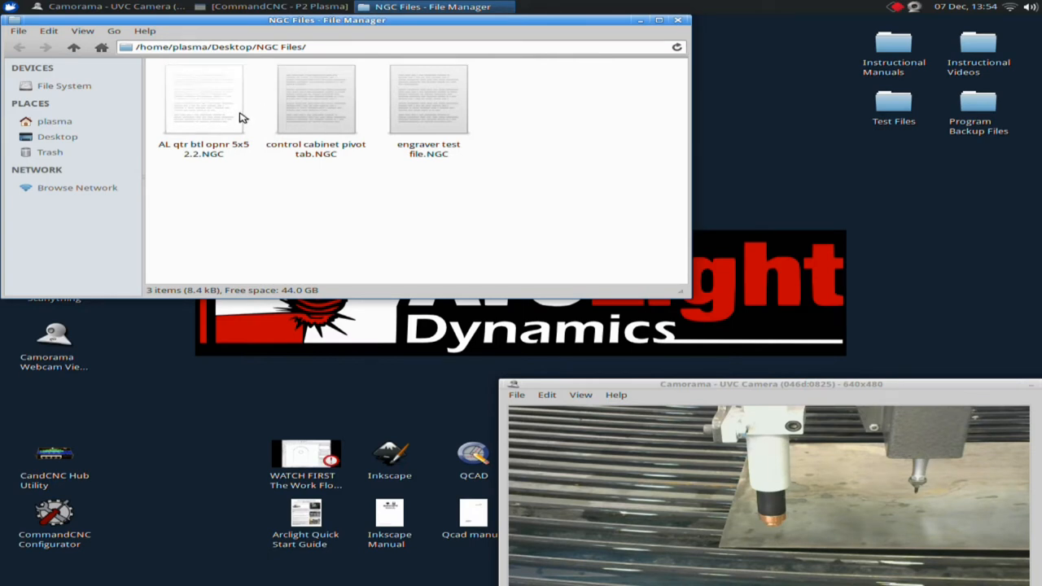
{"action": "mouse_move", "coordinate": [429, 154]}
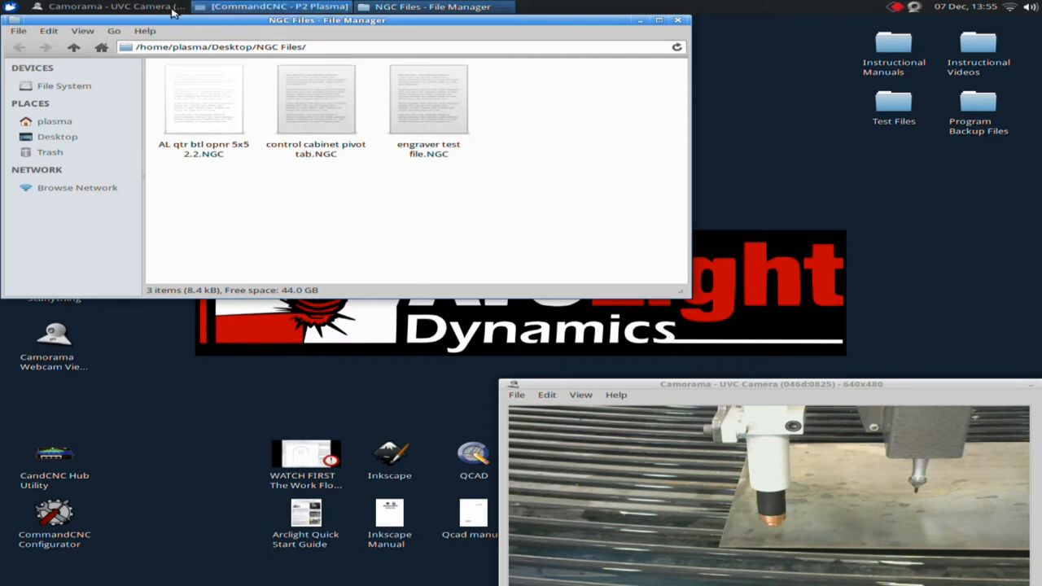
- Restore the CommandCNC window with the bottle opener program still loaded
{"action": "left_click", "coordinate": [277, 6]}
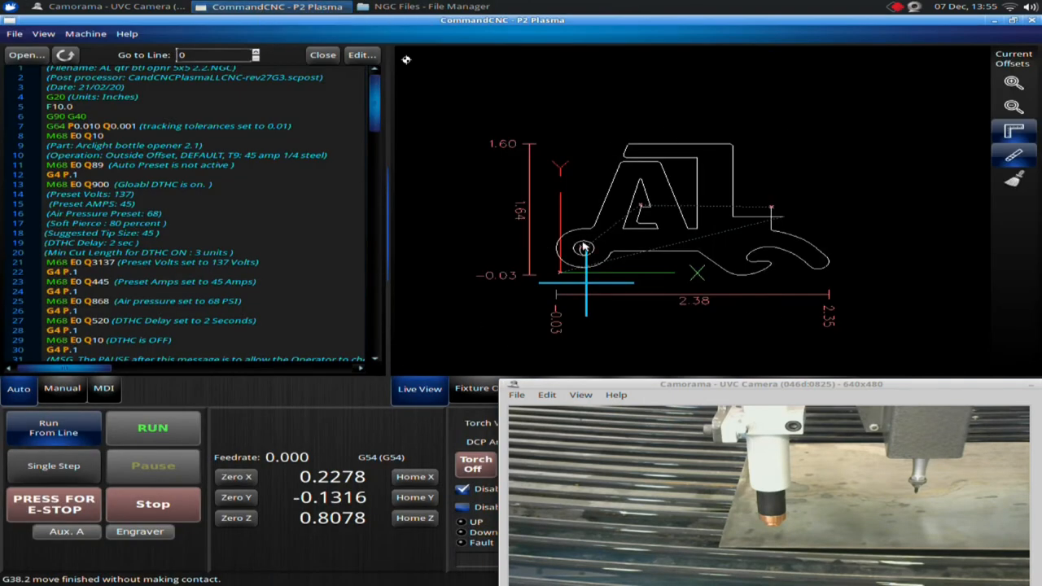
{"action": "mouse_move", "coordinate": [780, 223]}
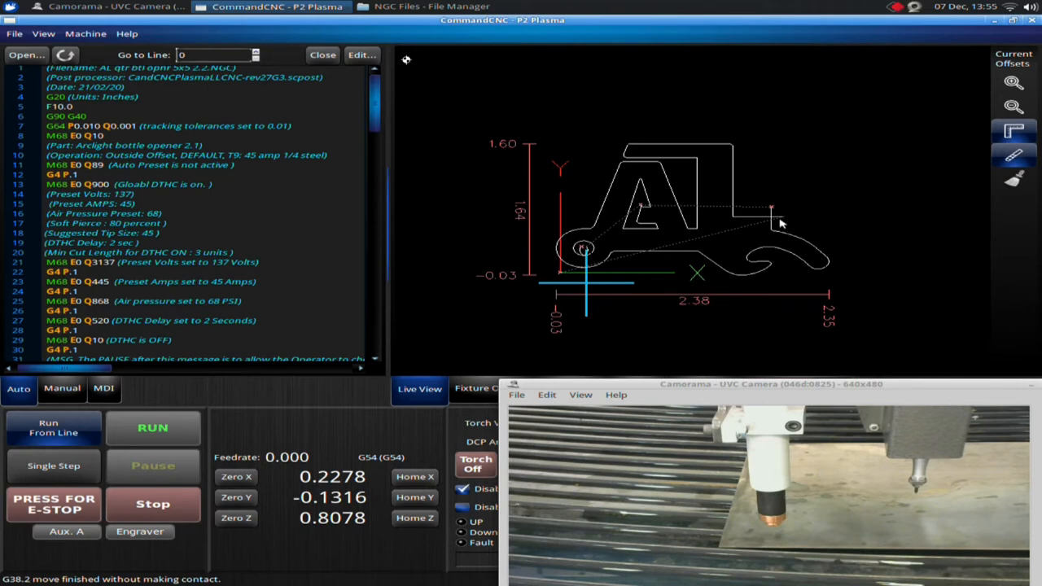
{"action": "mouse_move", "coordinate": [729, 269]}
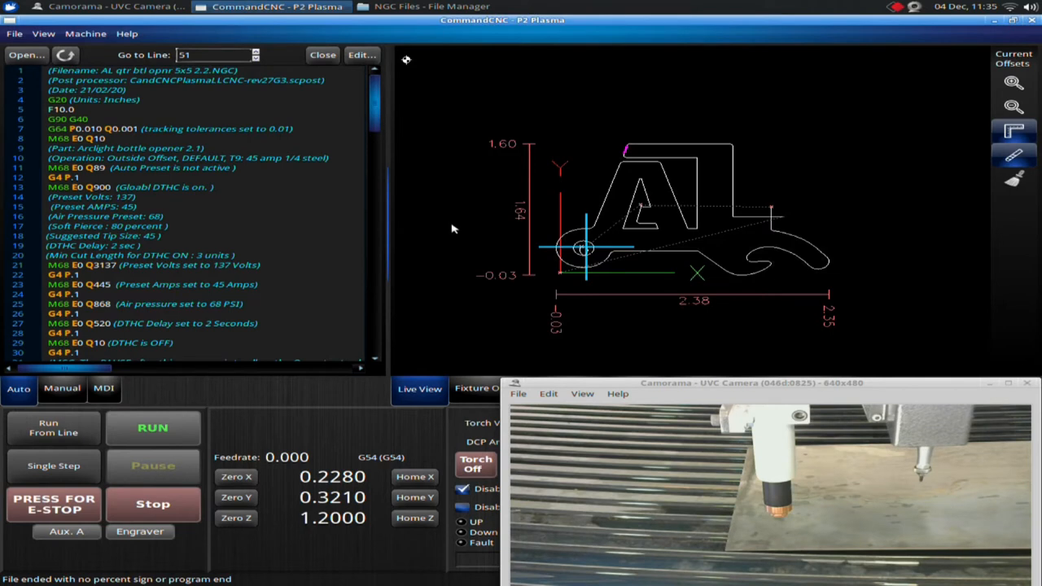
{"action": "mouse_move", "coordinate": [761, 297]}
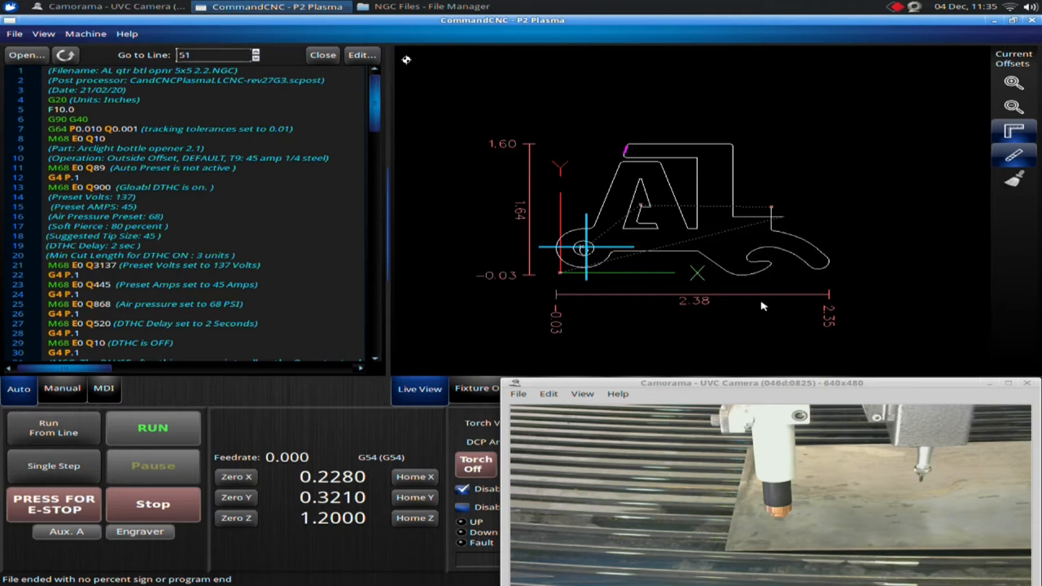
{"action": "mouse_move", "coordinate": [756, 337]}
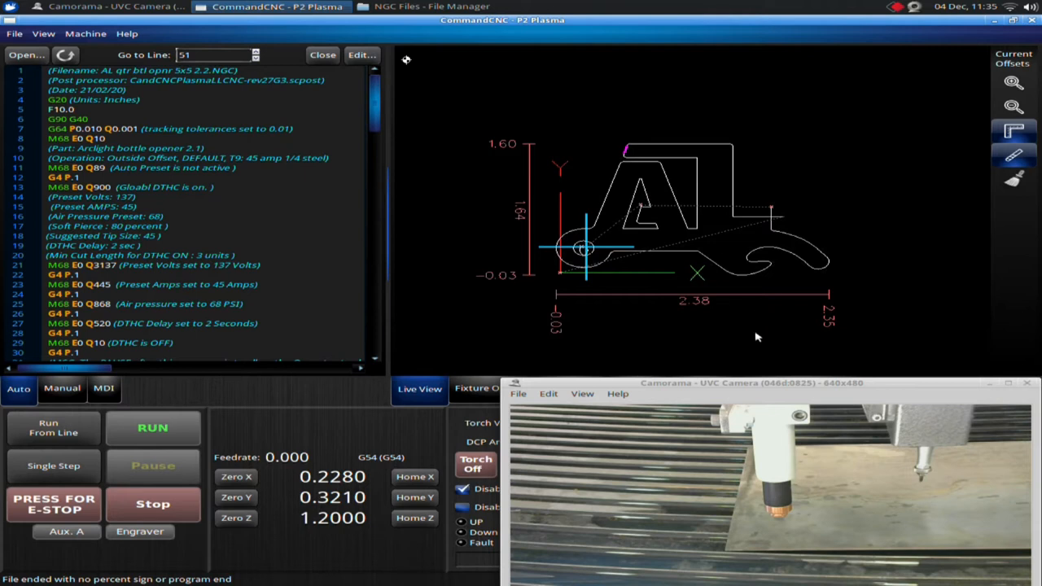
{"action": "mouse_move", "coordinate": [794, 385]}
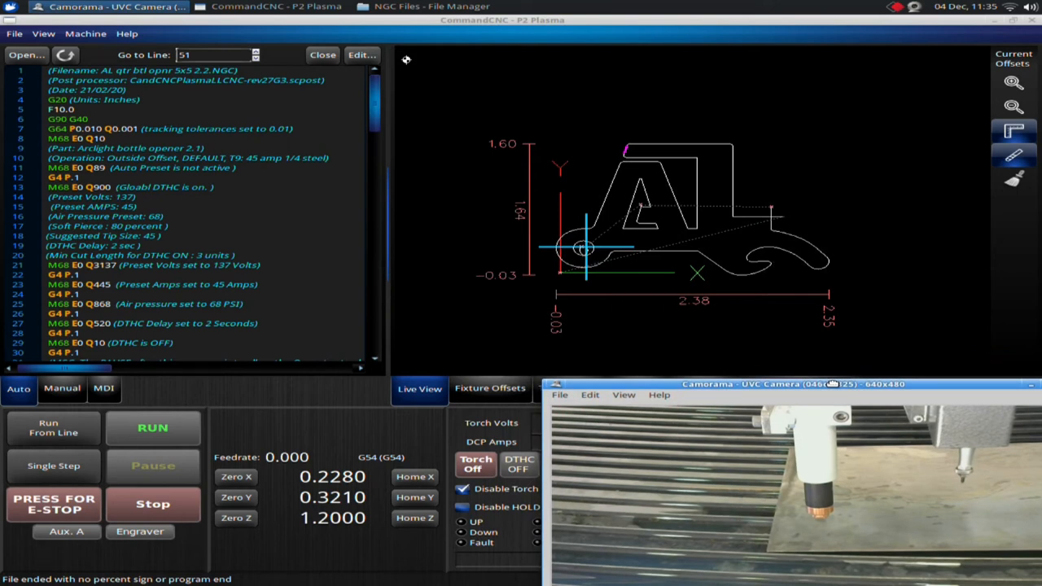
{"action": "mouse_move", "coordinate": [828, 309]}
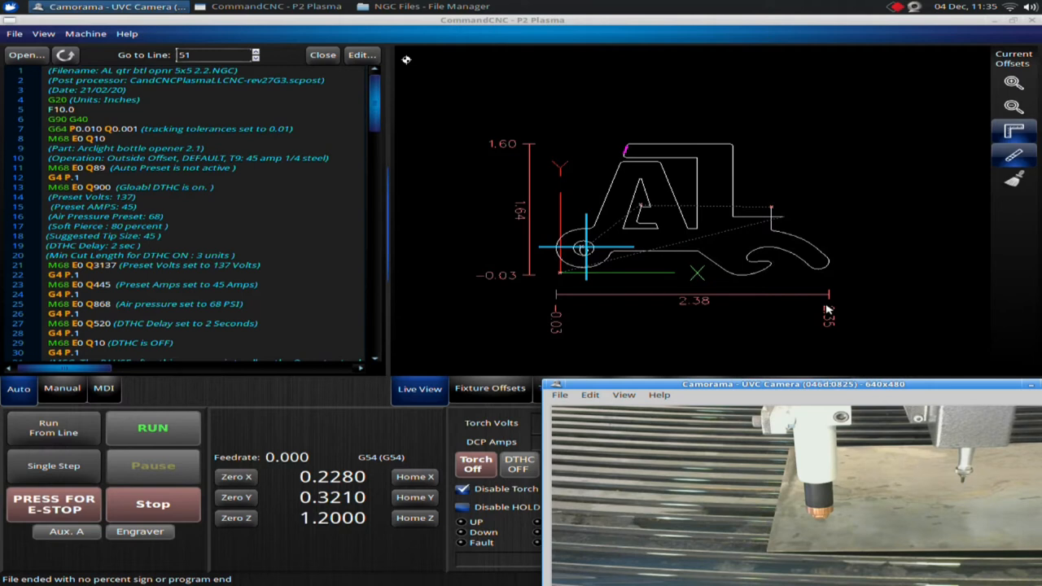
{"action": "mouse_move", "coordinate": [694, 272]}
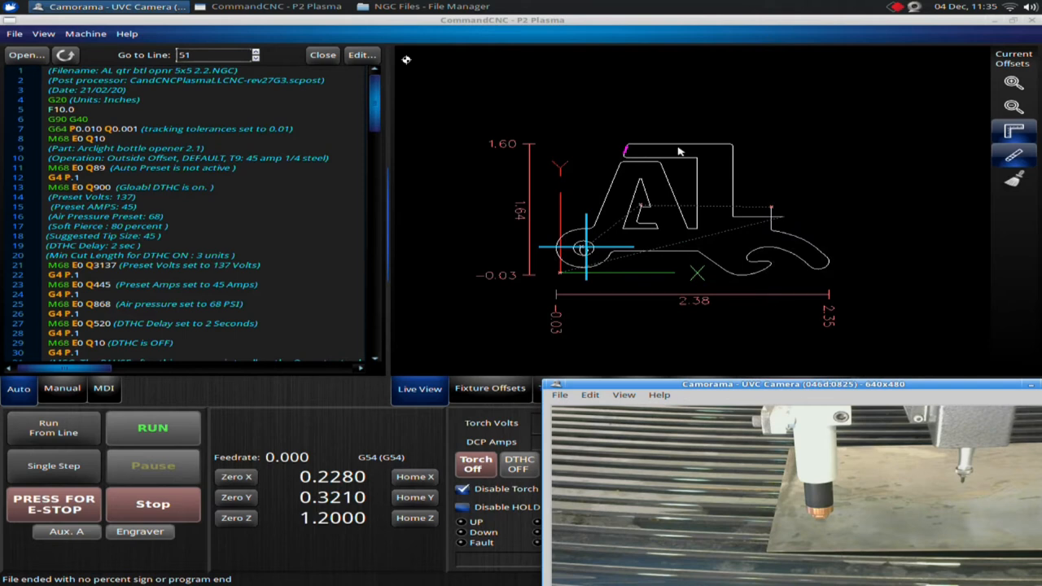
{"action": "mouse_move", "coordinate": [733, 189]}
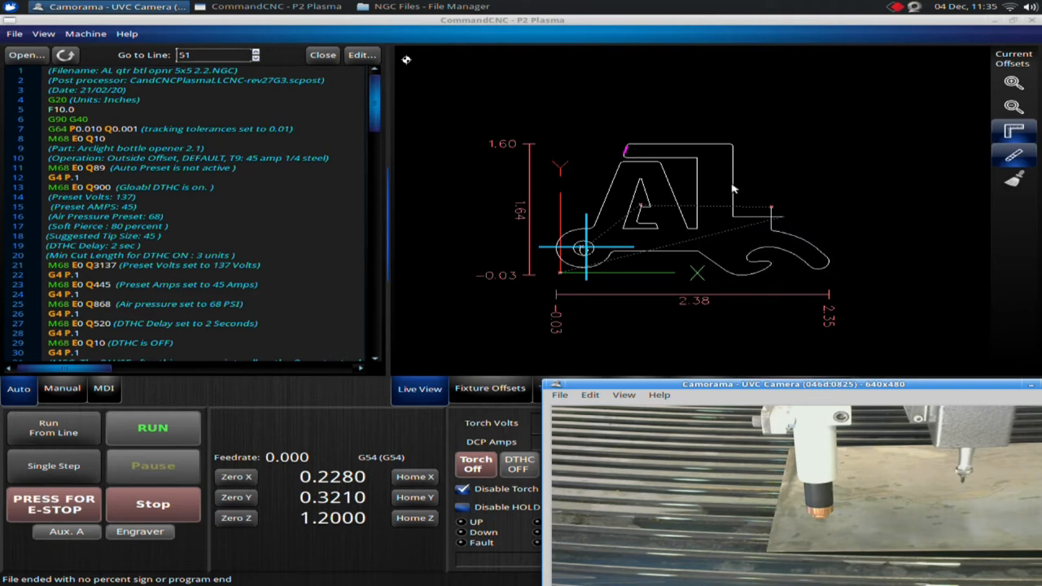
{"action": "mouse_move", "coordinate": [877, 295]}
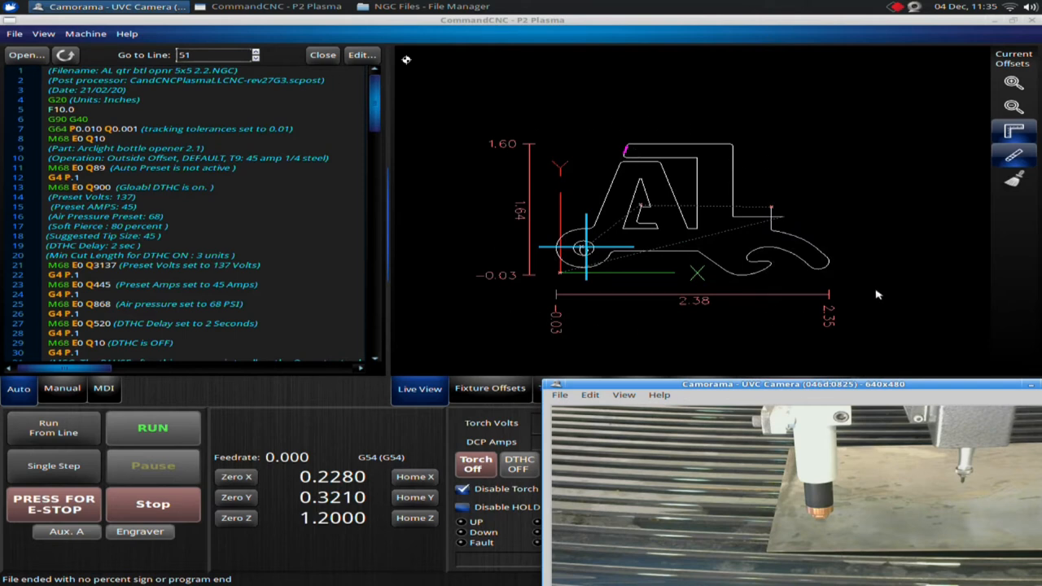
{"action": "mouse_move", "coordinate": [675, 141]}
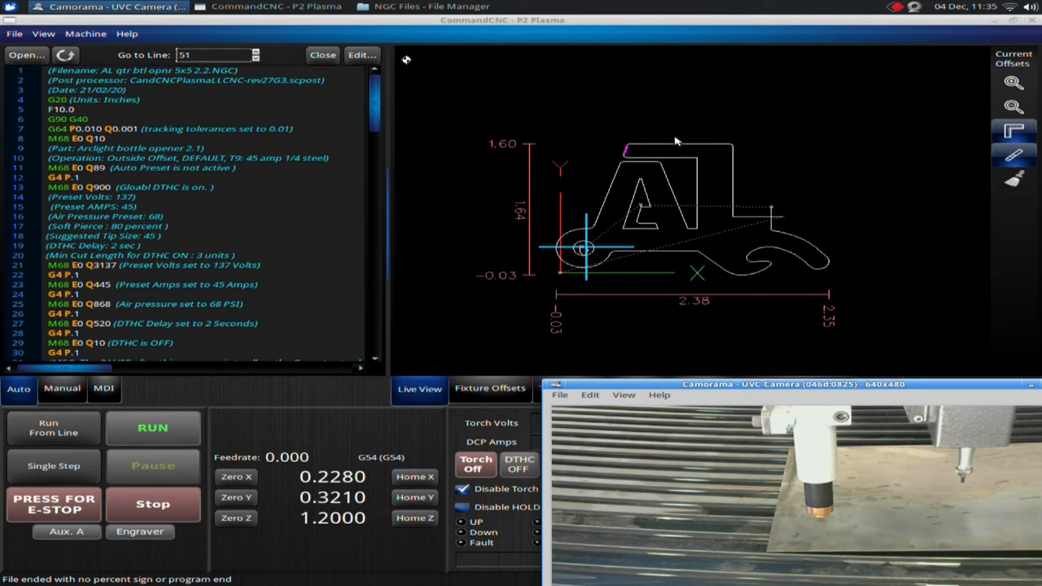
{"action": "mouse_move", "coordinate": [683, 149]}
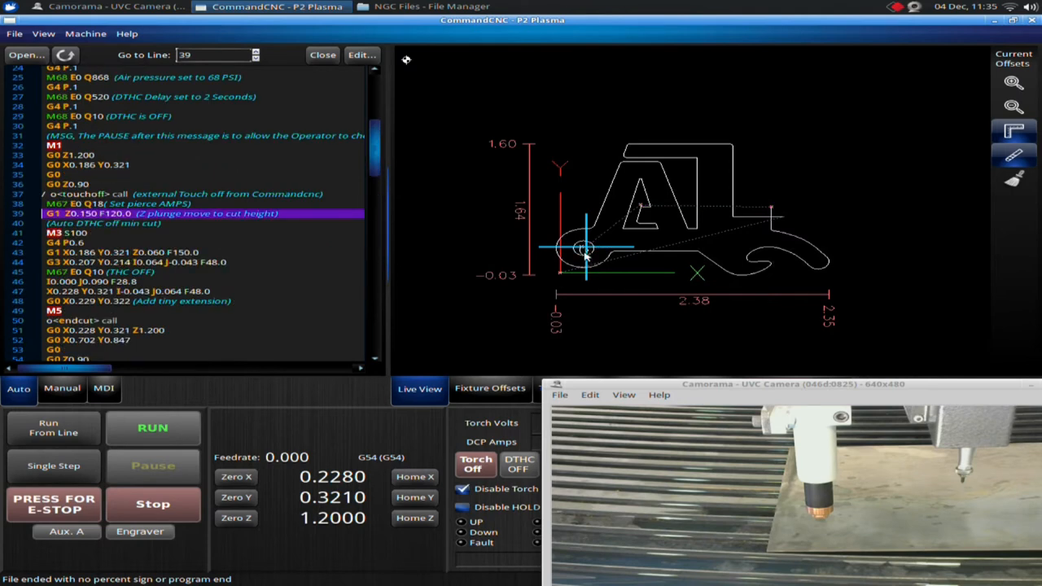
{"action": "mouse_move", "coordinate": [598, 255]}
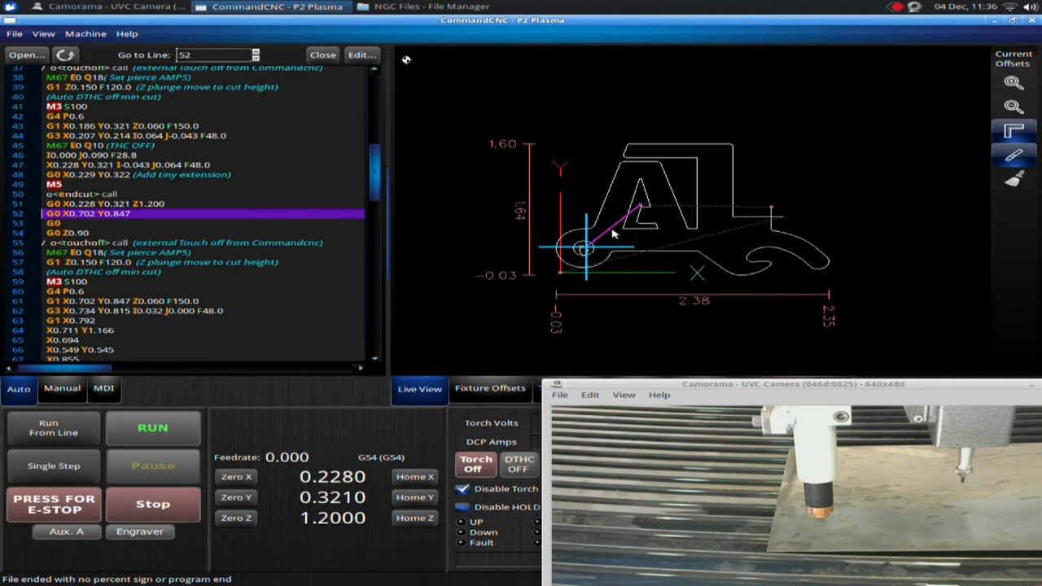
{"action": "mouse_move", "coordinate": [609, 234]}
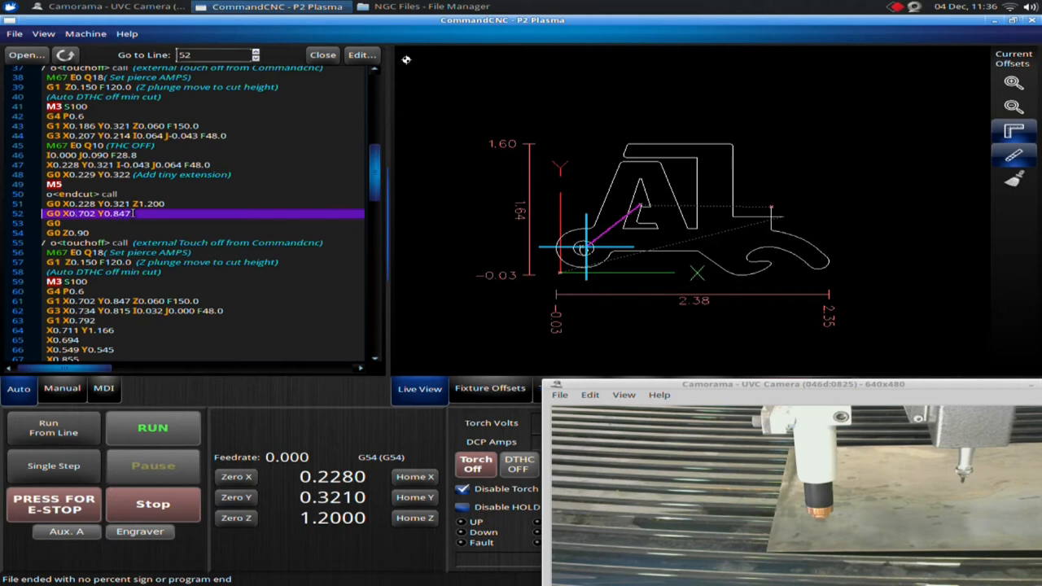
{"action": "mouse_move", "coordinate": [660, 229]}
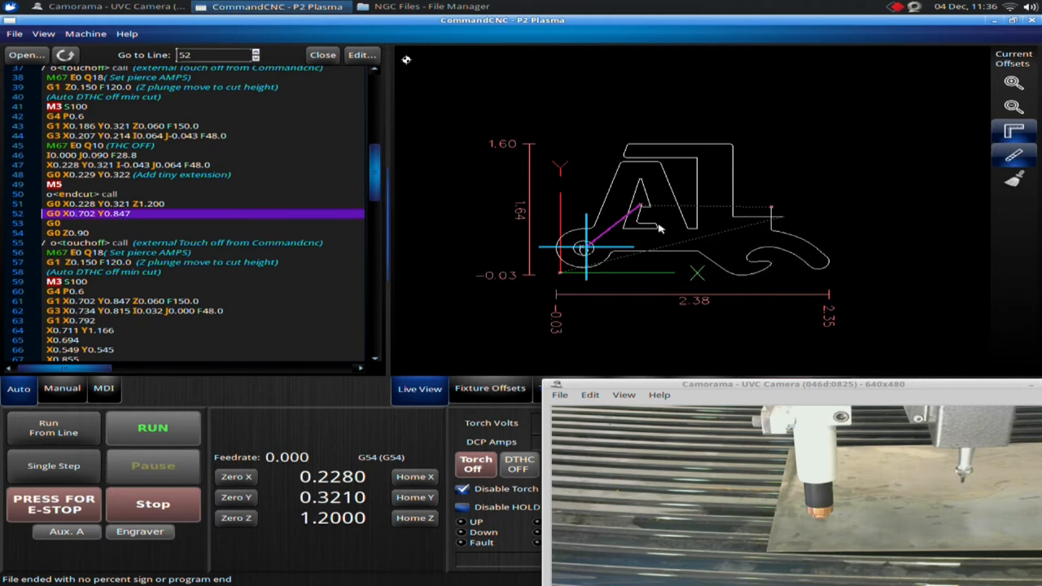
{"action": "mouse_move", "coordinate": [704, 178]}
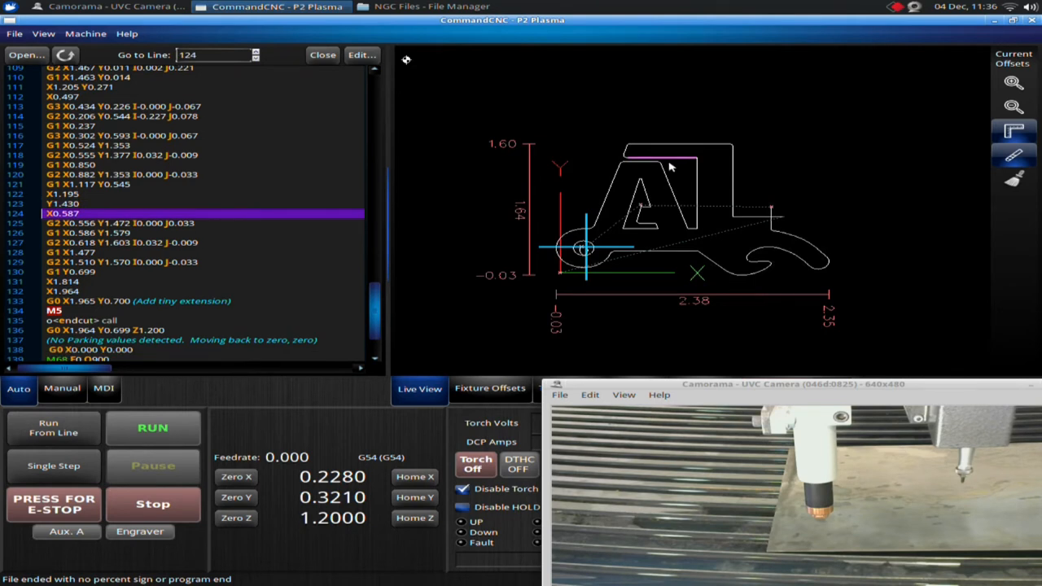
{"action": "mouse_move", "coordinate": [792, 234]}
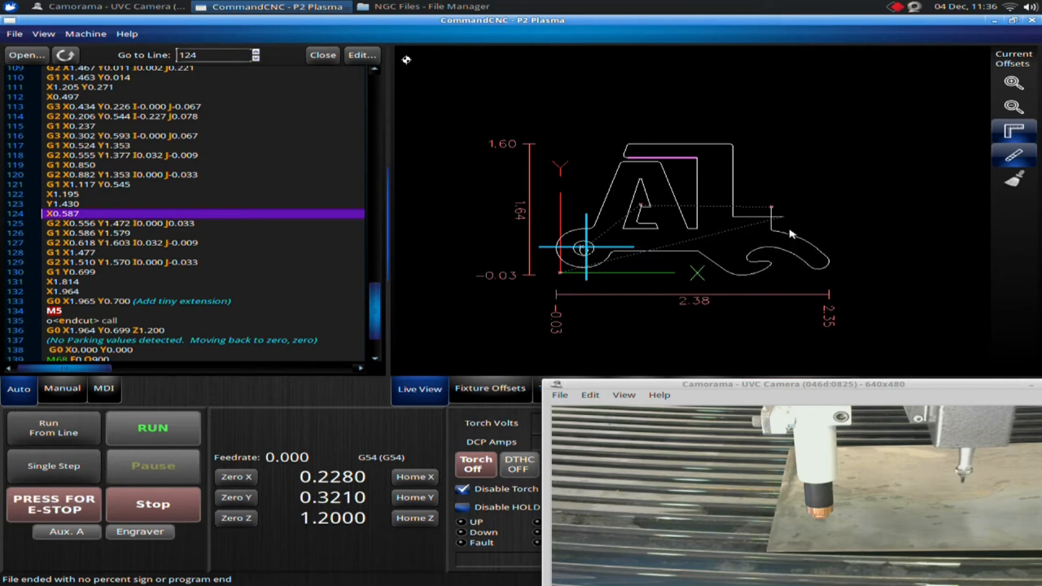
{"action": "mouse_move", "coordinate": [811, 275]}
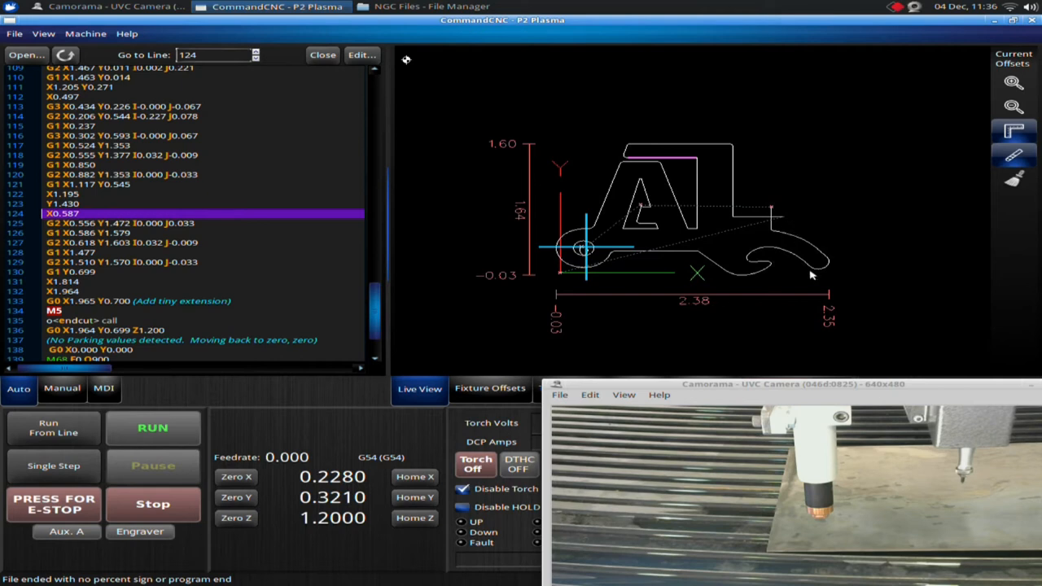
{"action": "mouse_move", "coordinate": [651, 193]}
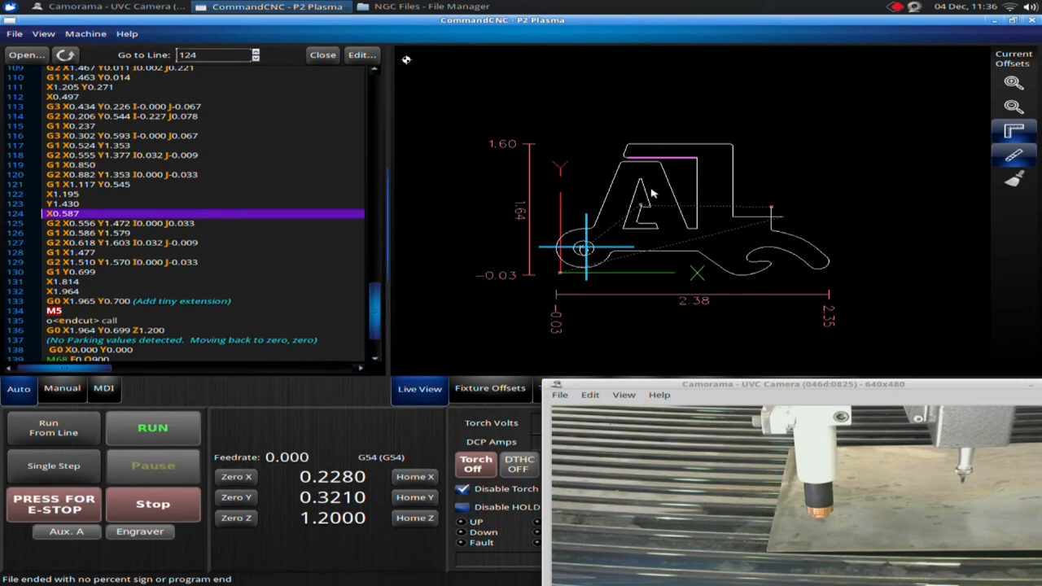
{"action": "mouse_move", "coordinate": [607, 197]}
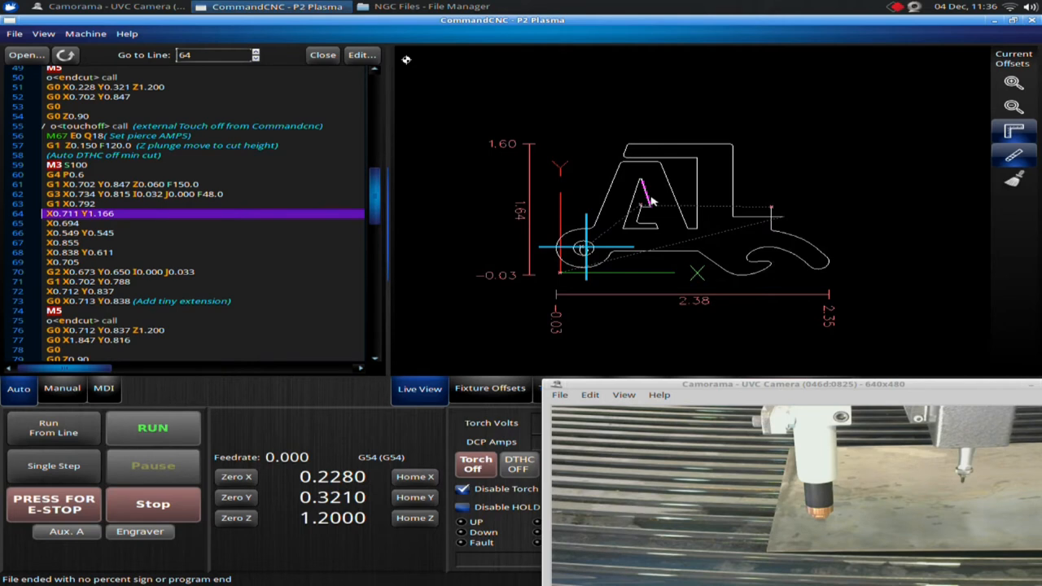
{"action": "mouse_move", "coordinate": [686, 285]}
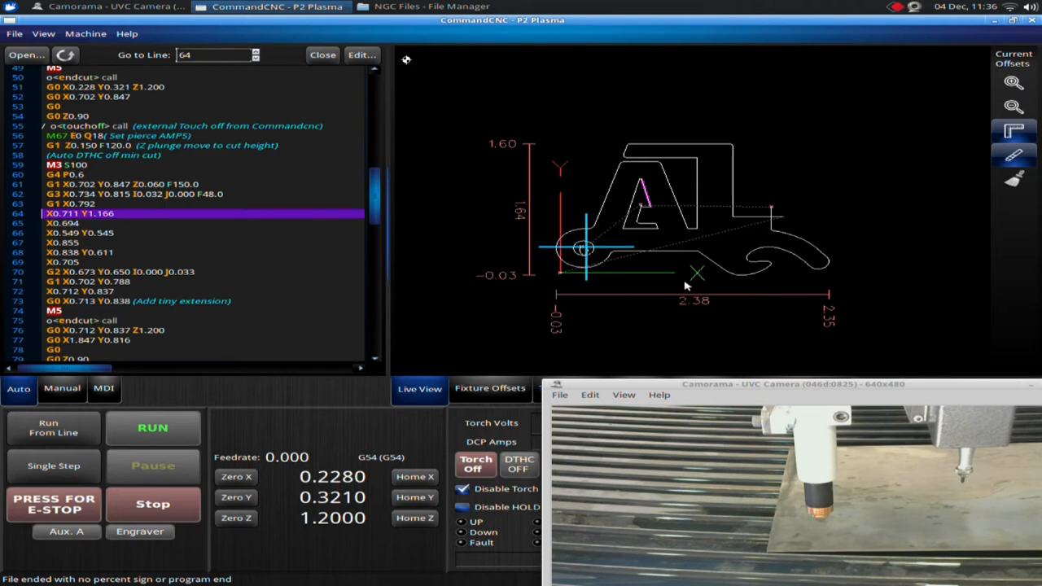
{"action": "mouse_move", "coordinate": [843, 133]}
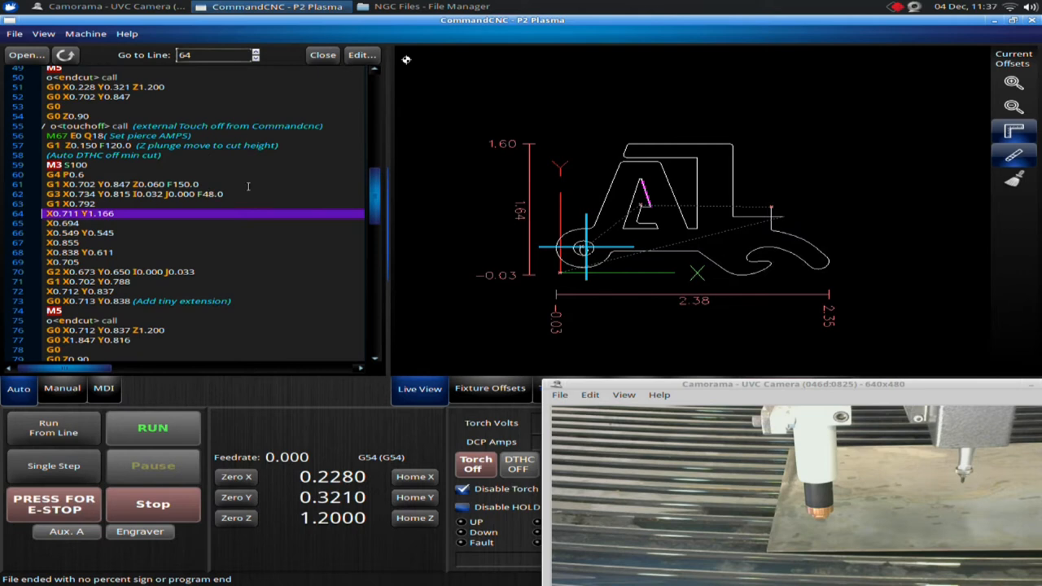
{"action": "mouse_move", "coordinate": [356, 198]}
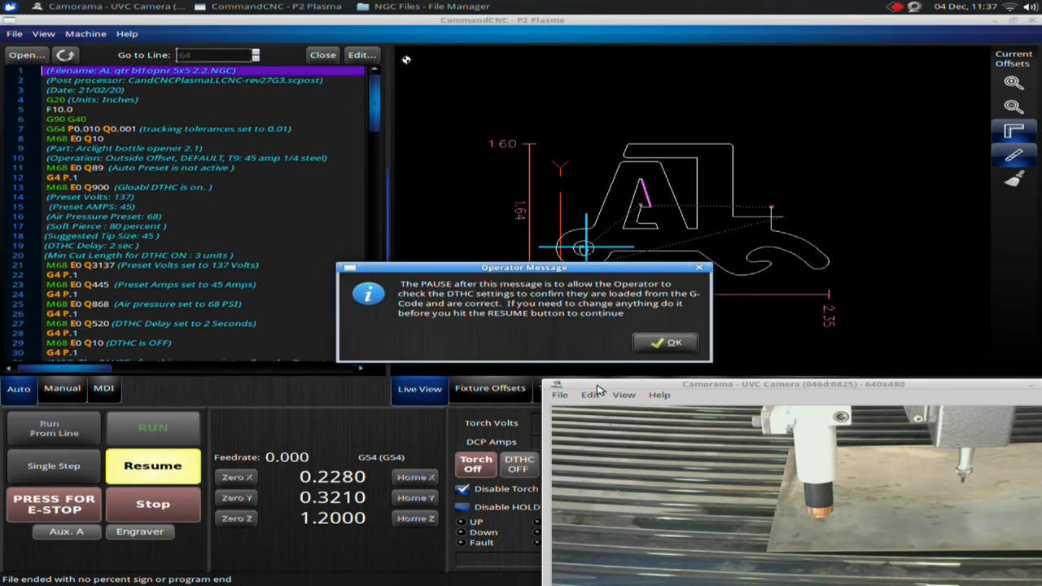
- Dismiss the operator message about checking DTHC settings
{"action": "left_click", "coordinate": [665, 342]}
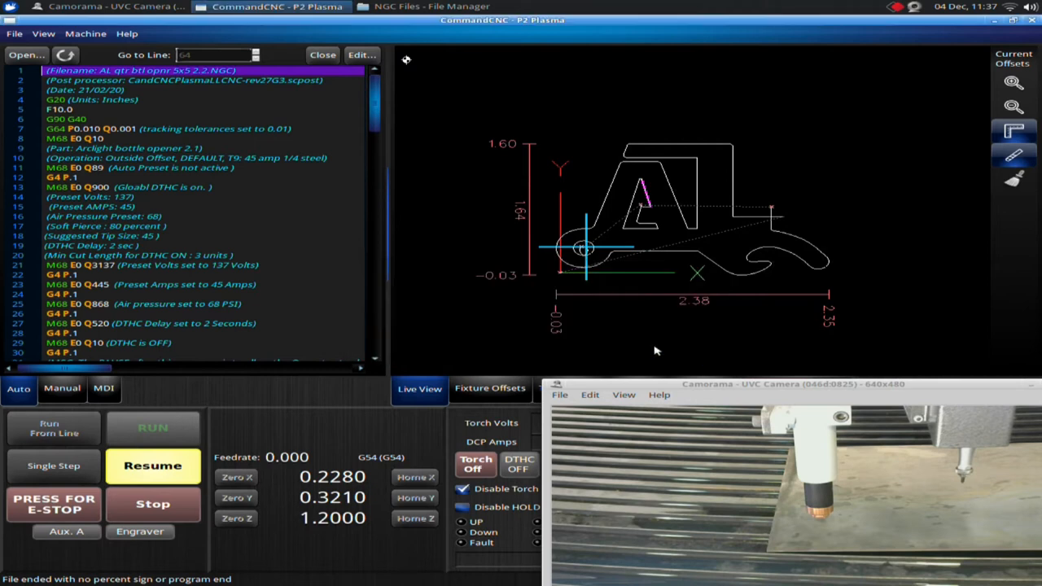
{"action": "mouse_move", "coordinate": [54, 466]}
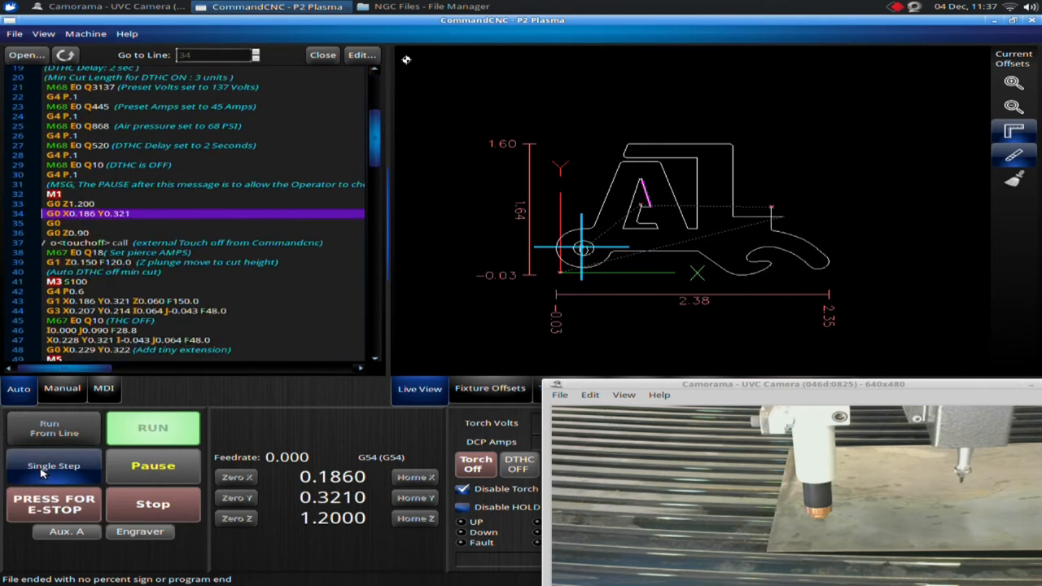
{"action": "mouse_move", "coordinate": [69, 452]}
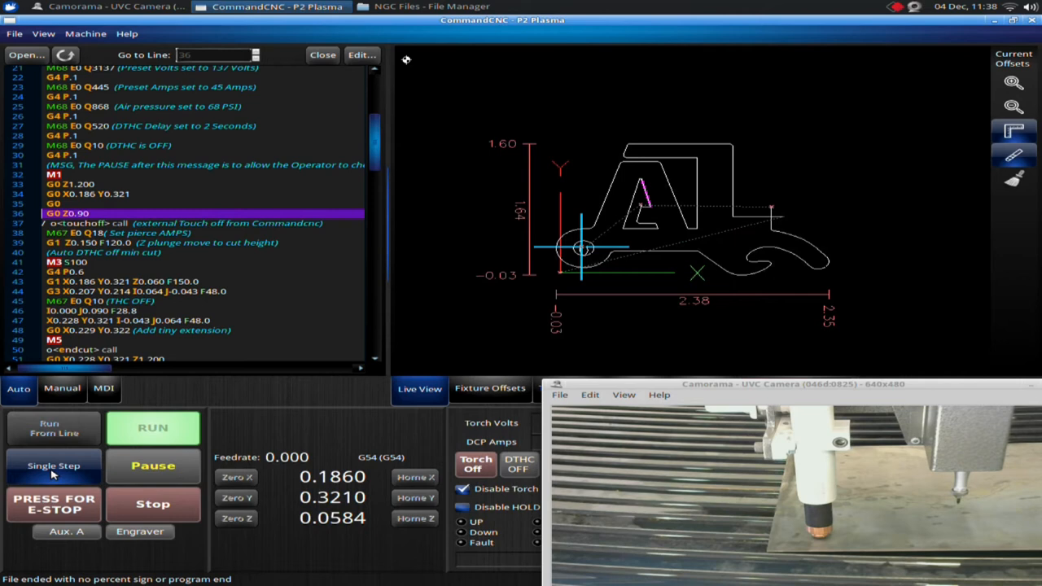
- Single-step the first cut loop through M5, raising the torch to Z 1.2 at line 51
{"action": "left_click", "coordinate": [53, 466]}
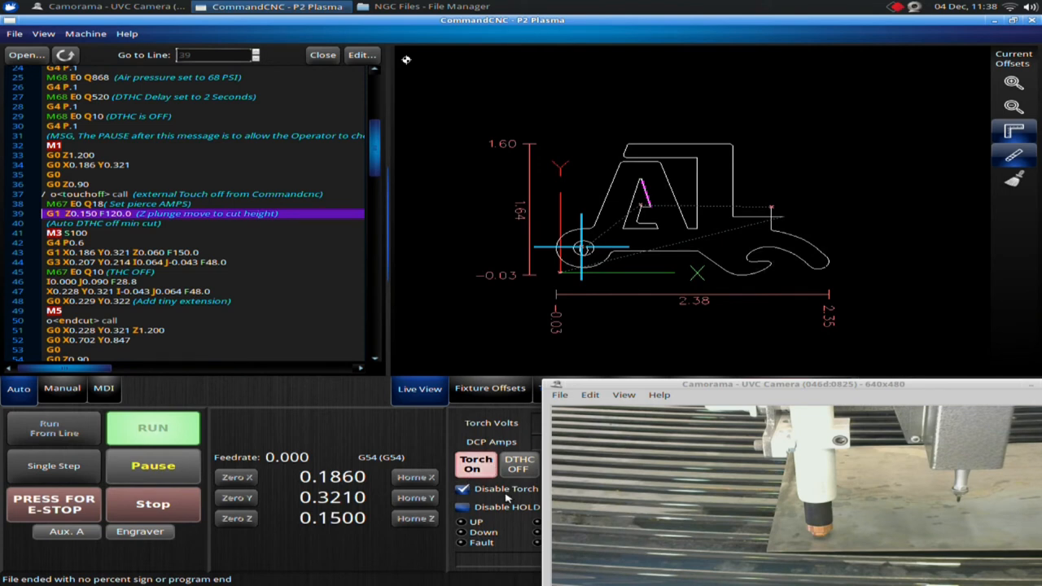
{"action": "left_click", "coordinate": [462, 488]}
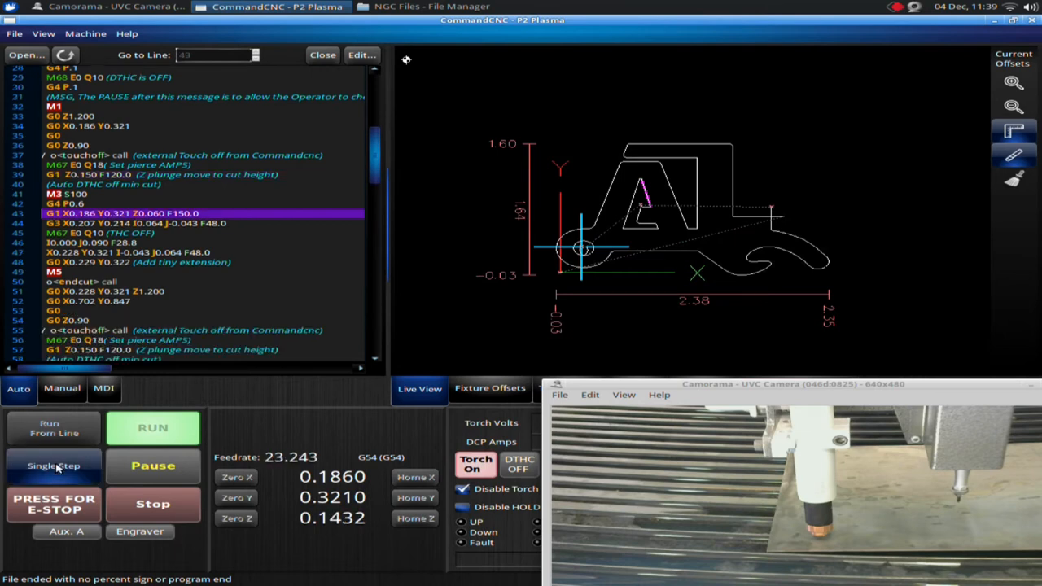
{"action": "left_click", "coordinate": [54, 466]}
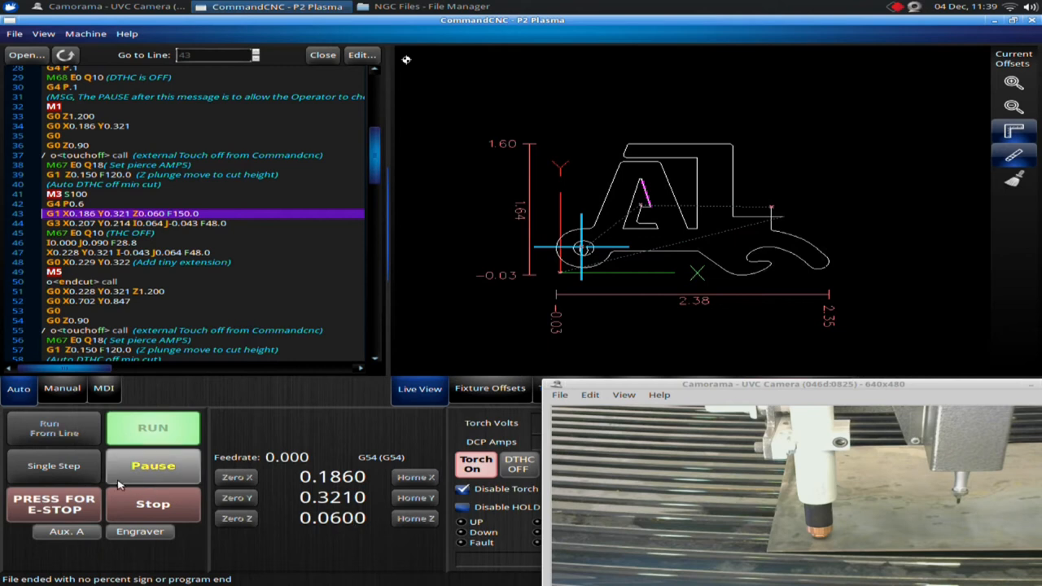
{"action": "left_click", "coordinate": [54, 465]}
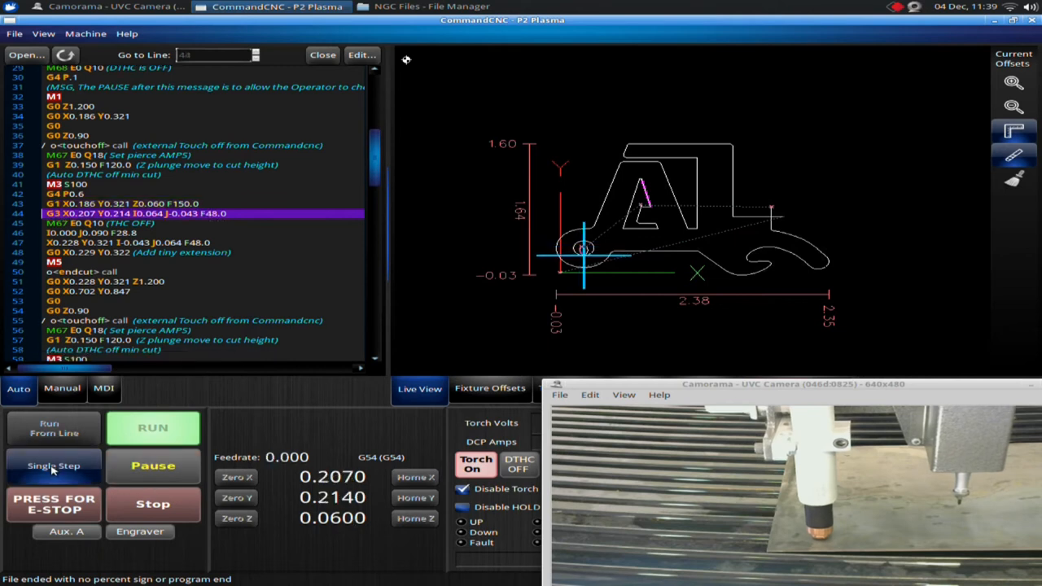
{"action": "mouse_move", "coordinate": [582, 250]}
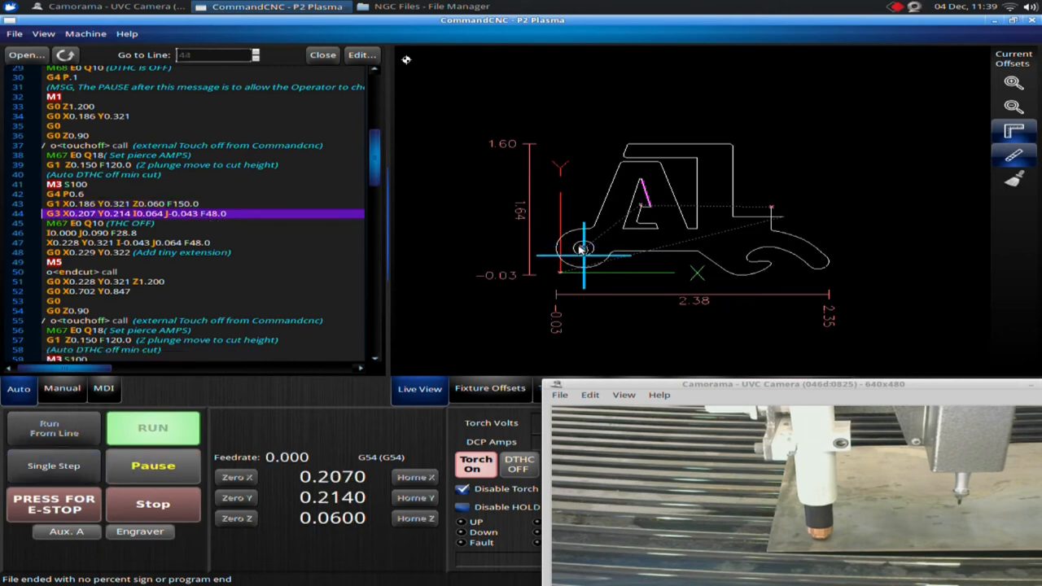
{"action": "mouse_move", "coordinate": [53, 466]}
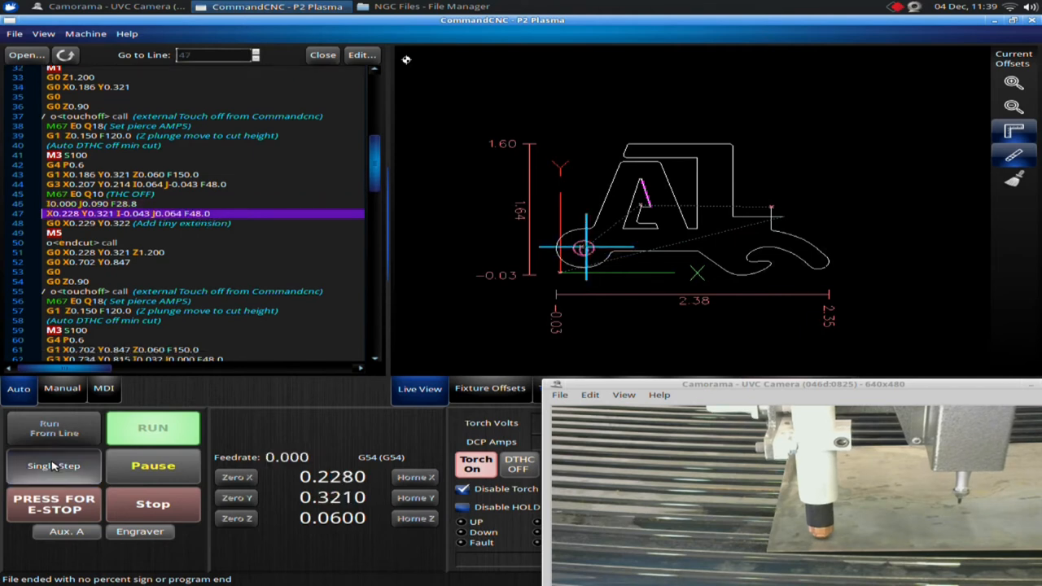
{"action": "left_click", "coordinate": [54, 465]}
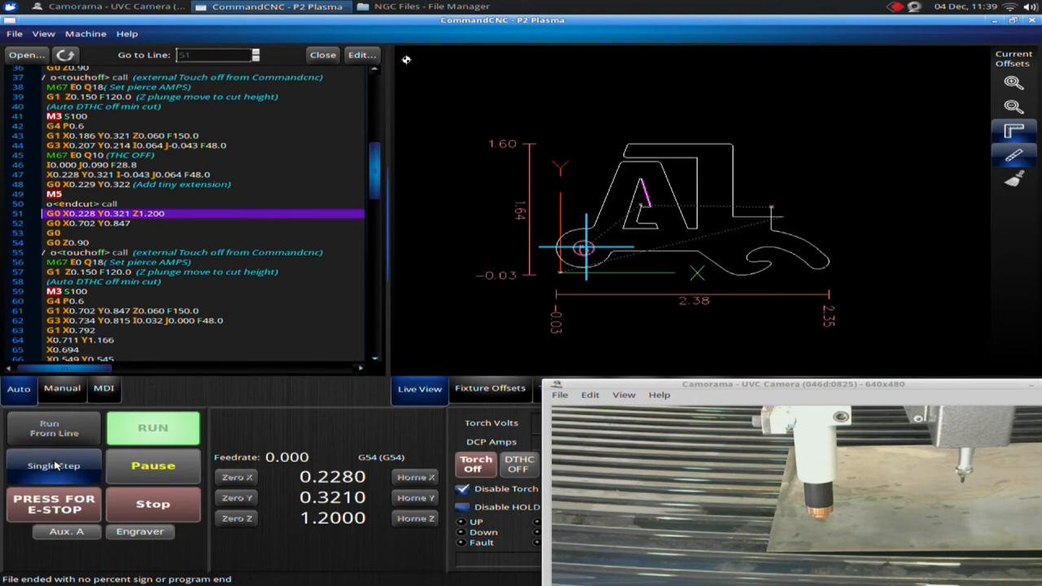
- Single-step through the letter A cut to the move toward the next cut
{"action": "left_click", "coordinate": [54, 464]}
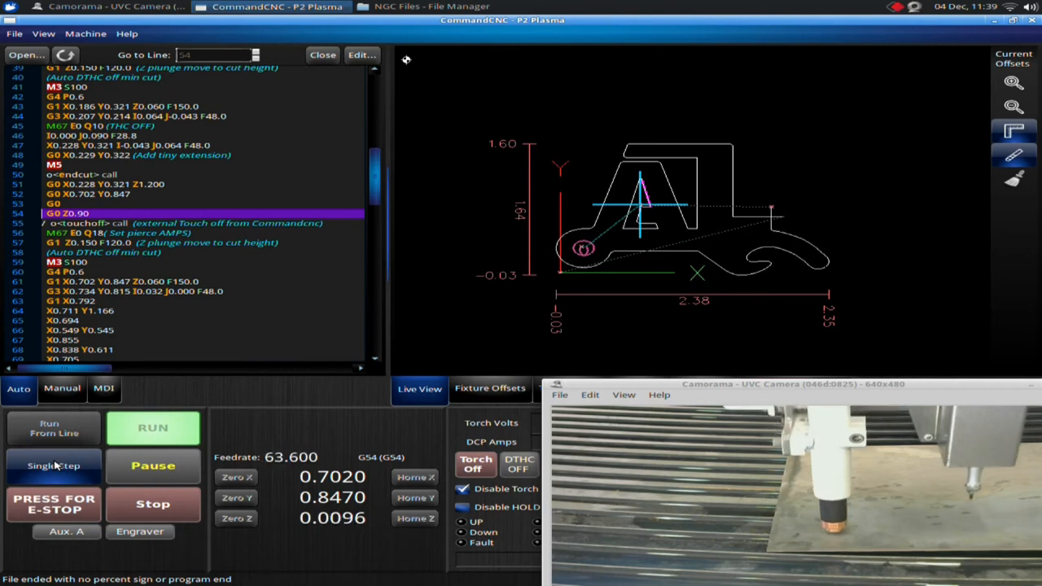
{"action": "left_click", "coordinate": [54, 466]}
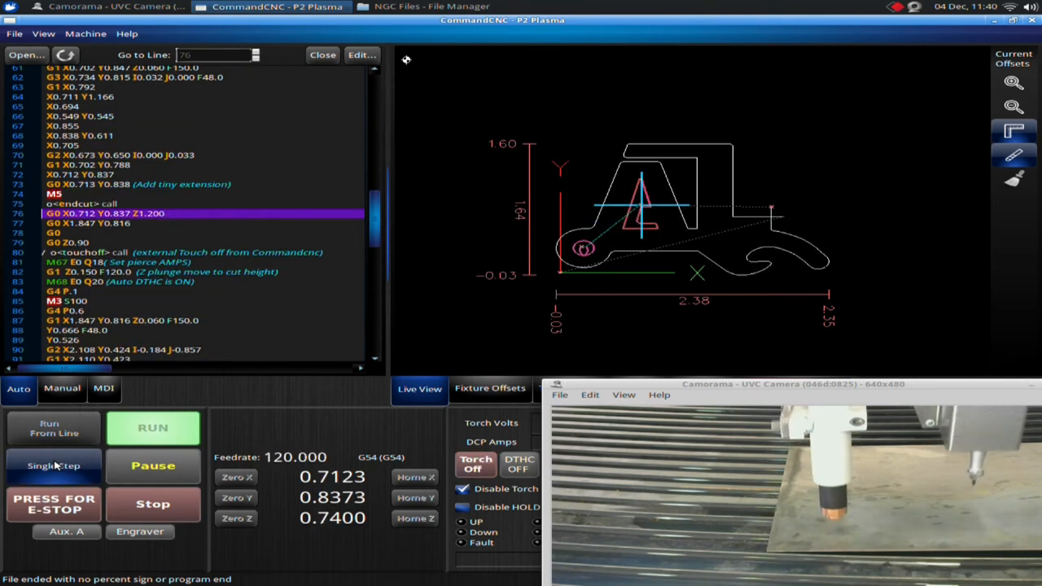
{"action": "left_click", "coordinate": [53, 465]}
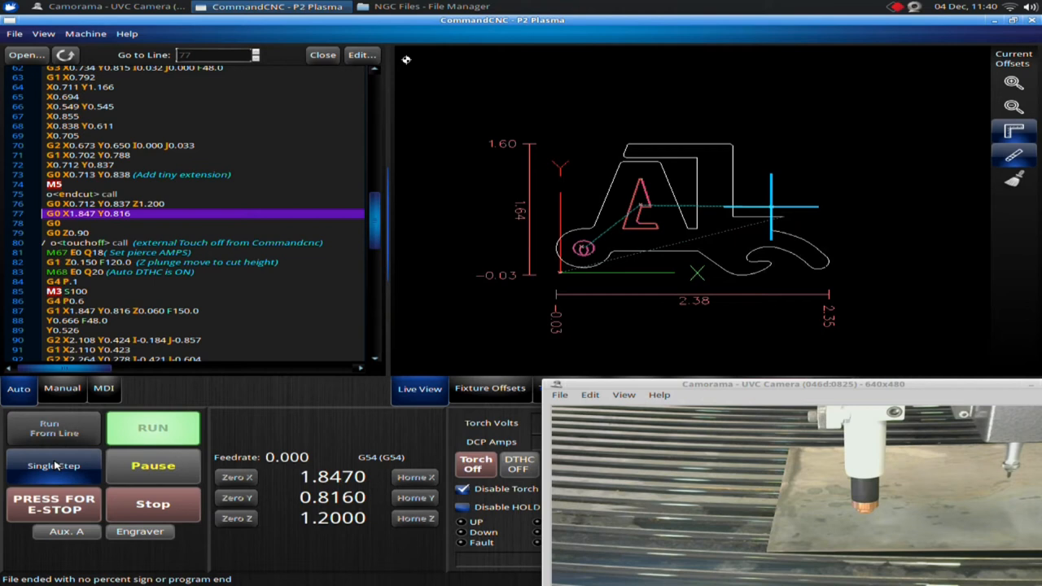
{"action": "left_click", "coordinate": [54, 465]}
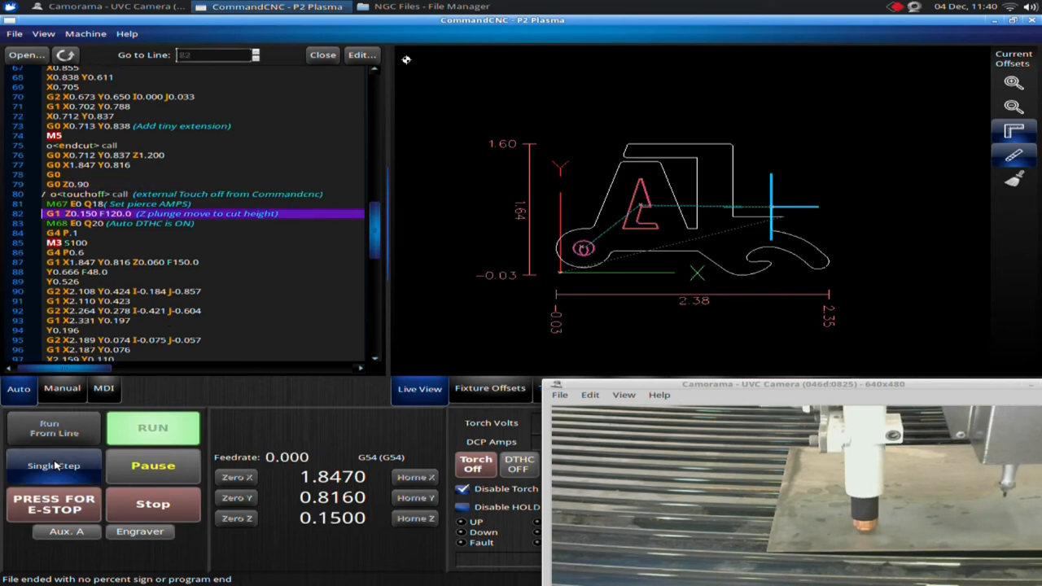
- Step the torch down, pierce and start the outer profile cut at line 89
{"action": "left_click", "coordinate": [476, 464]}
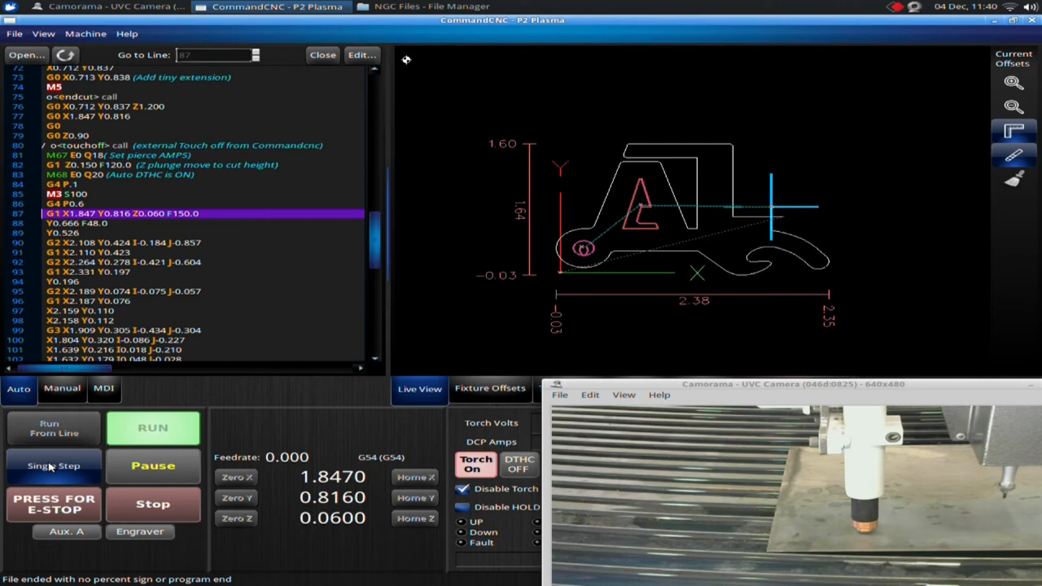
{"action": "left_click", "coordinate": [54, 466]}
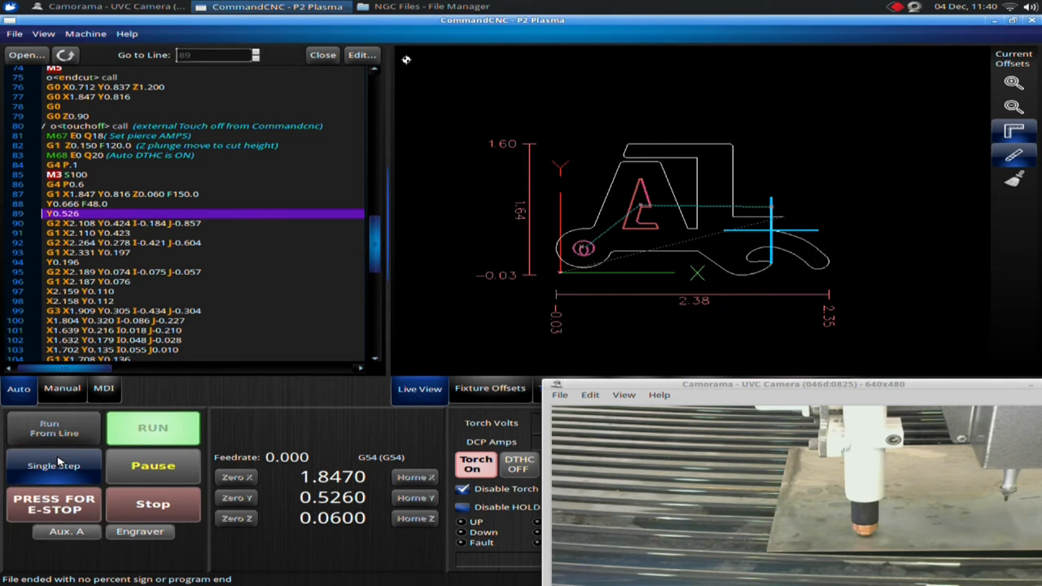
{"action": "left_click", "coordinate": [153, 465]}
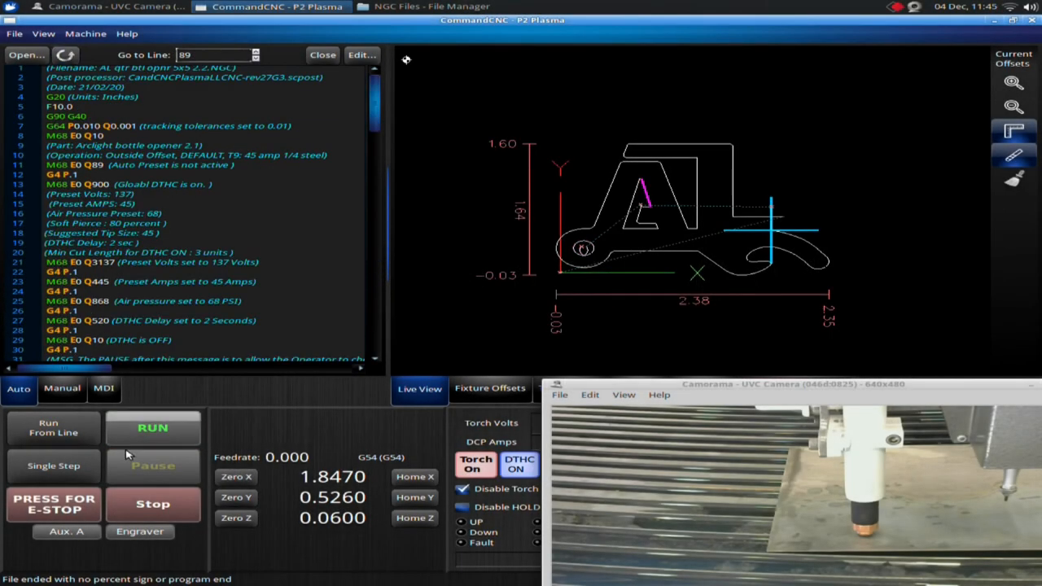
- Switch the torch off, holding at X 1.847, Y 0.526
{"action": "left_click", "coordinate": [475, 465]}
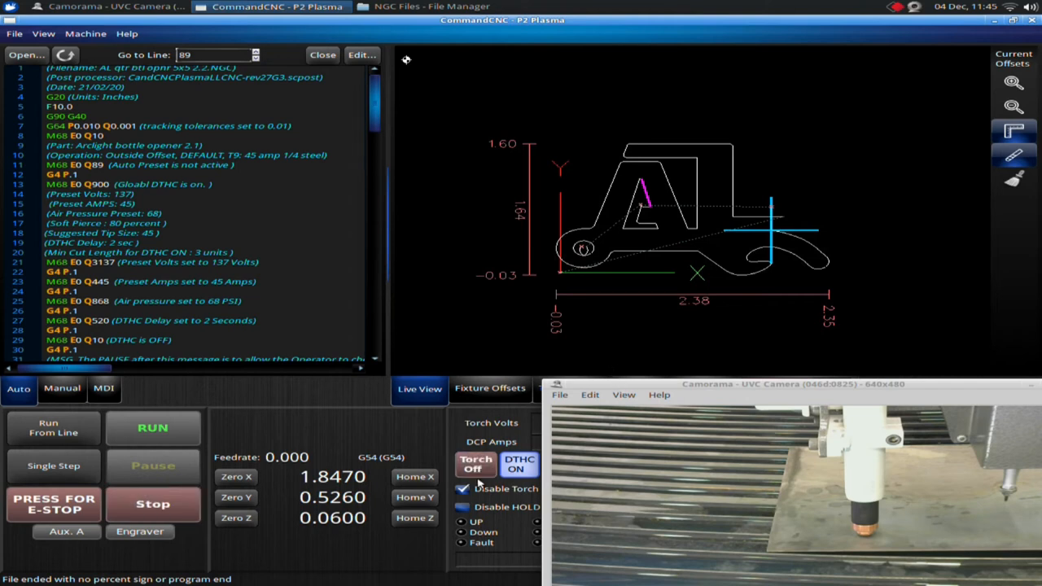
{"action": "mouse_move", "coordinate": [462, 498]}
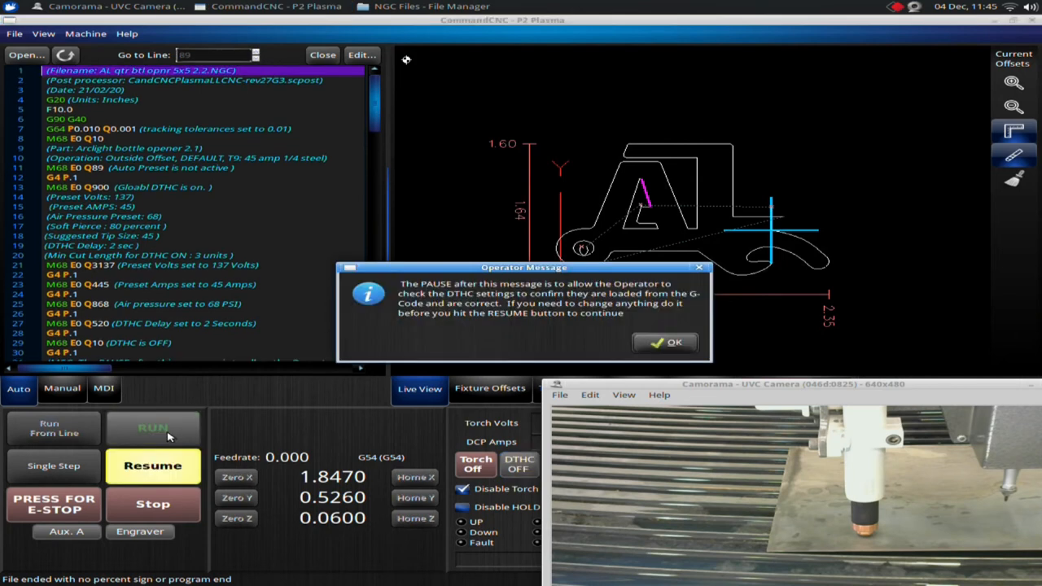
- Dismiss the settings message, resume the job, and pause partway along the outer profile
{"action": "left_click", "coordinate": [665, 341]}
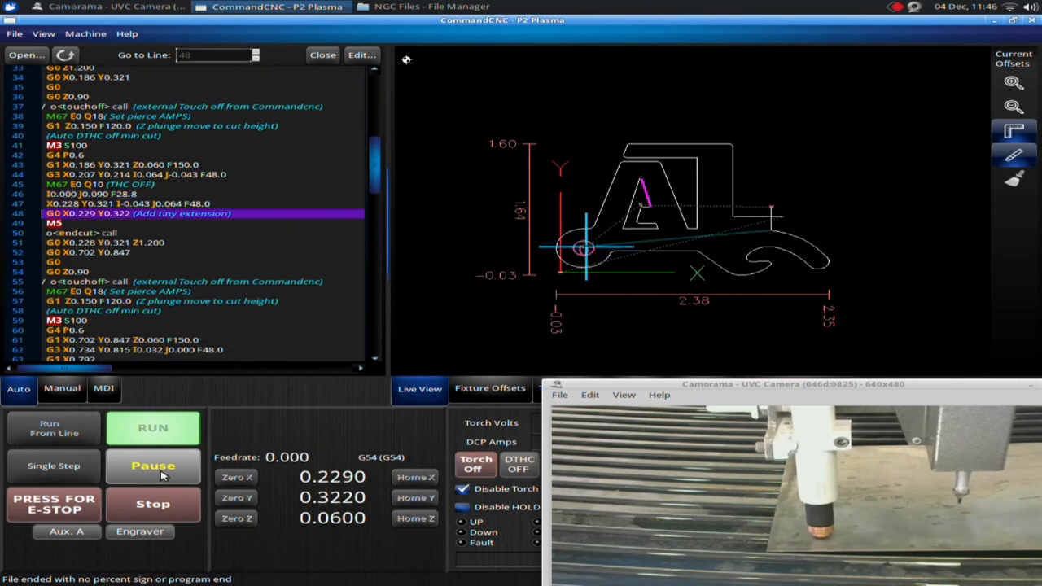
{"action": "left_click", "coordinate": [153, 464]}
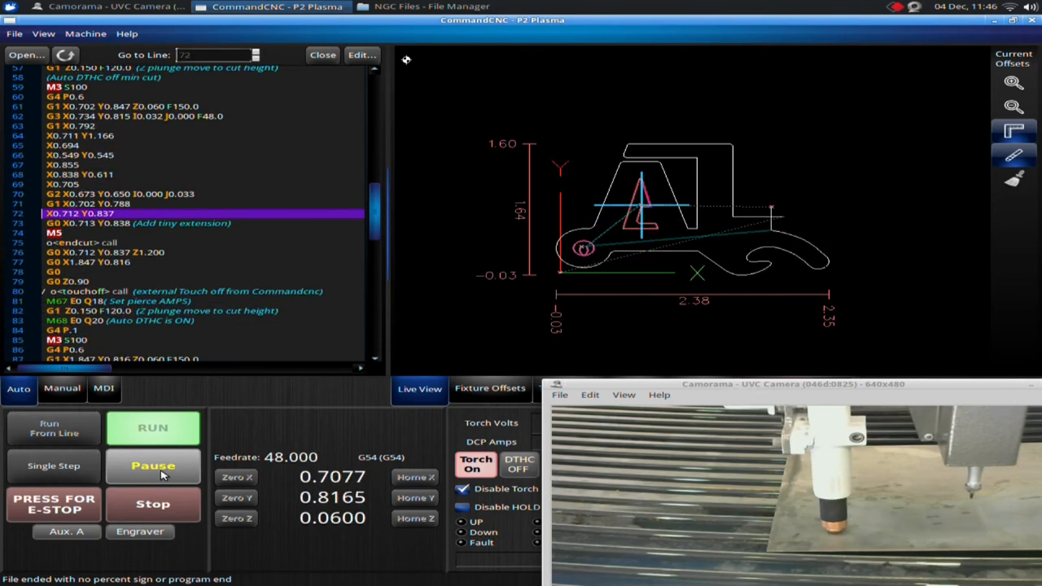
{"action": "left_click", "coordinate": [152, 466]}
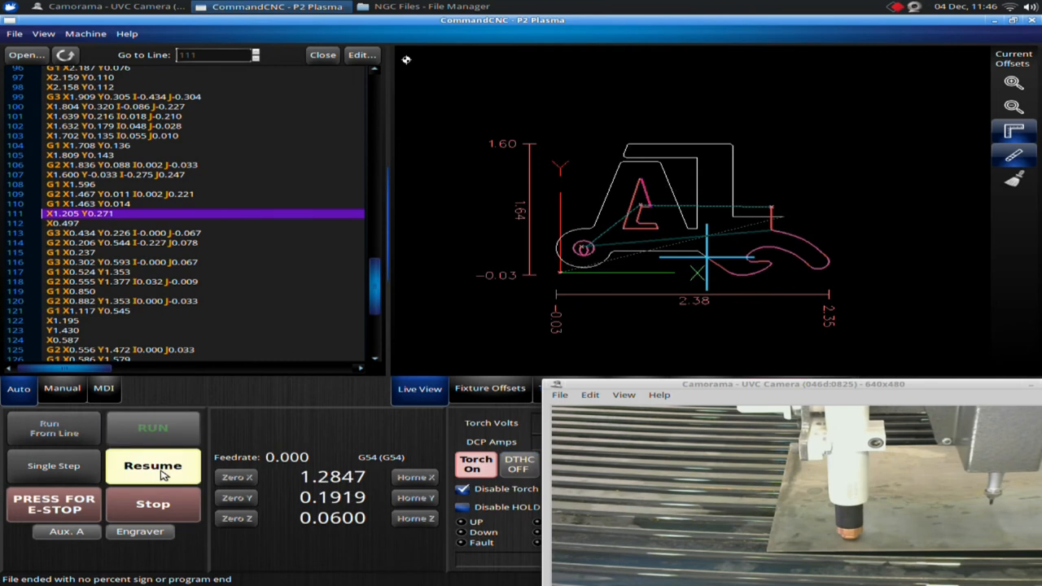
{"action": "left_click", "coordinate": [476, 464]}
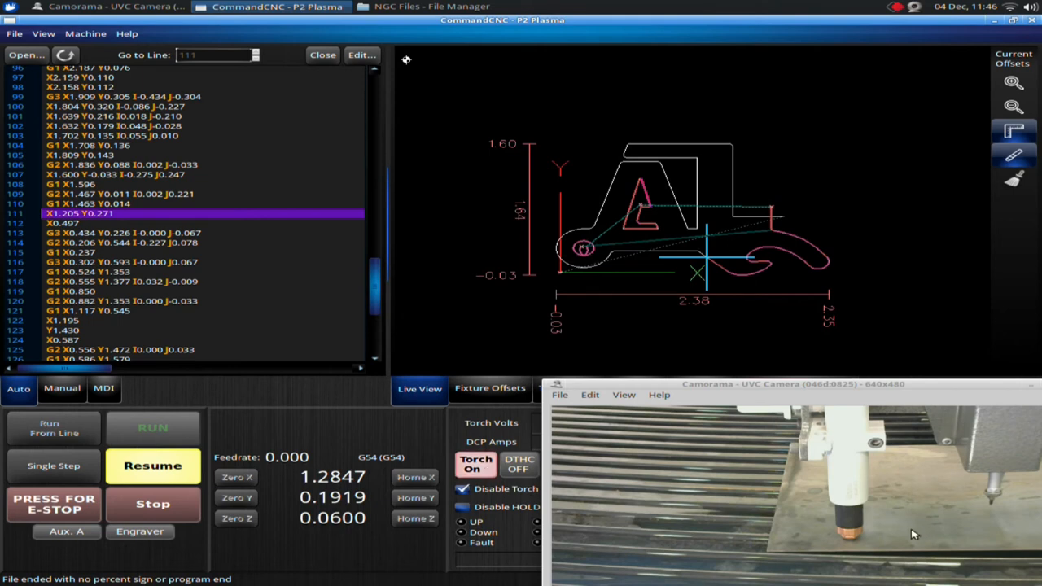
{"action": "mouse_move", "coordinate": [877, 544]}
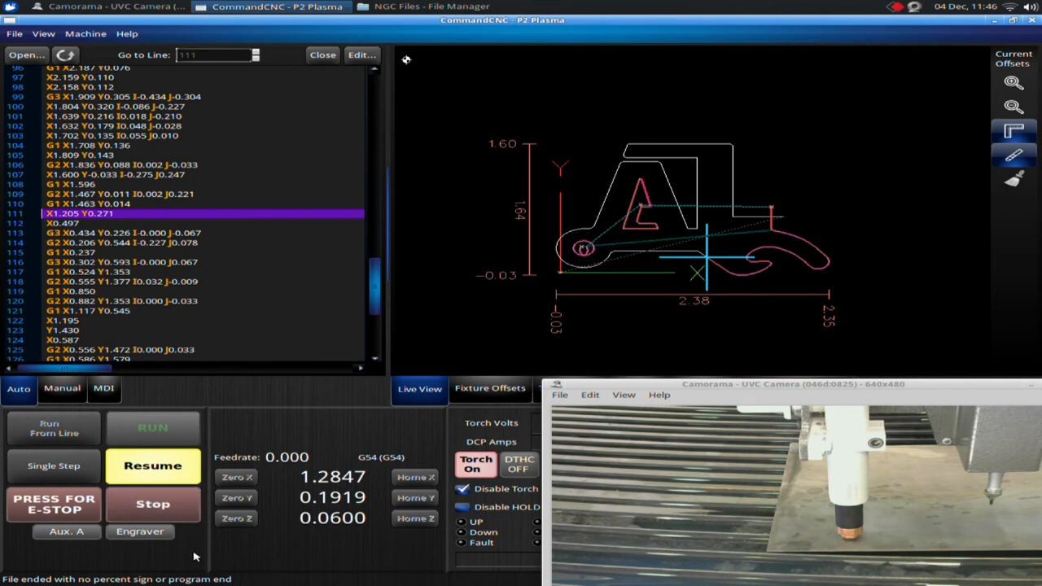
{"action": "left_click", "coordinate": [153, 465]}
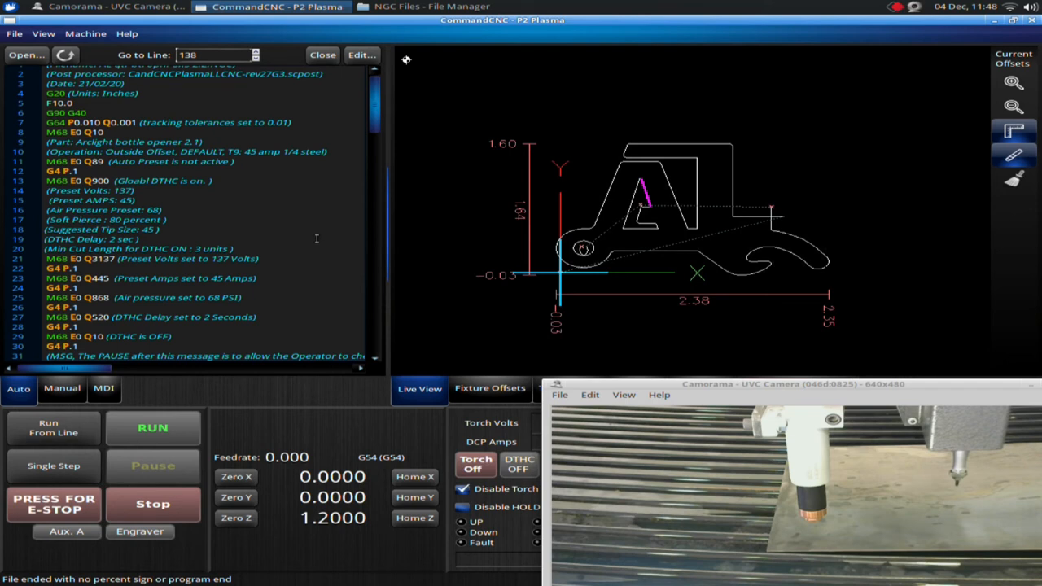
{"action": "mouse_move", "coordinate": [248, 446]}
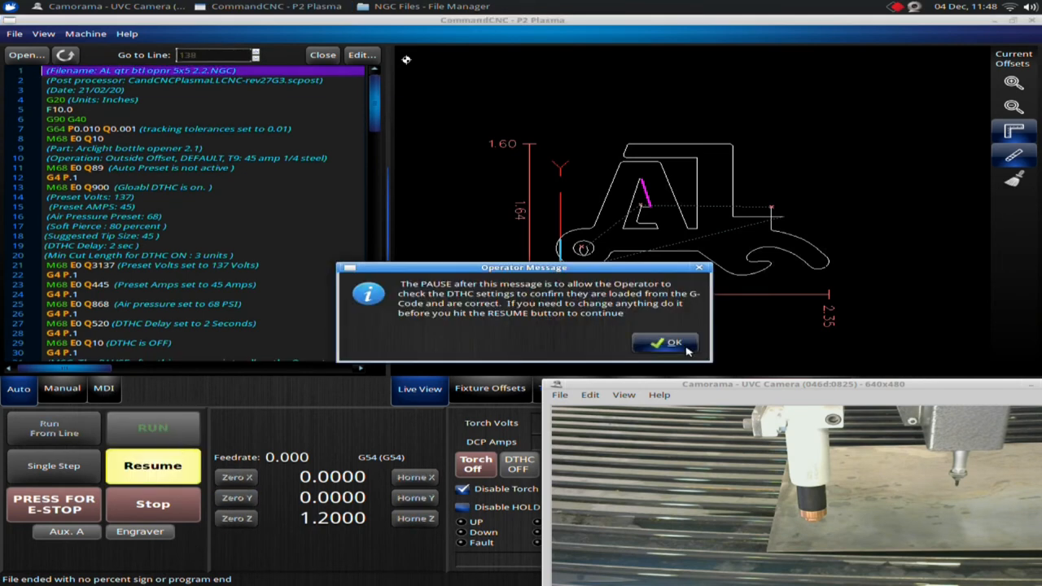
- Dismiss the DHTC settings message so the head moves to the first pierce point
{"action": "left_click", "coordinate": [665, 341]}
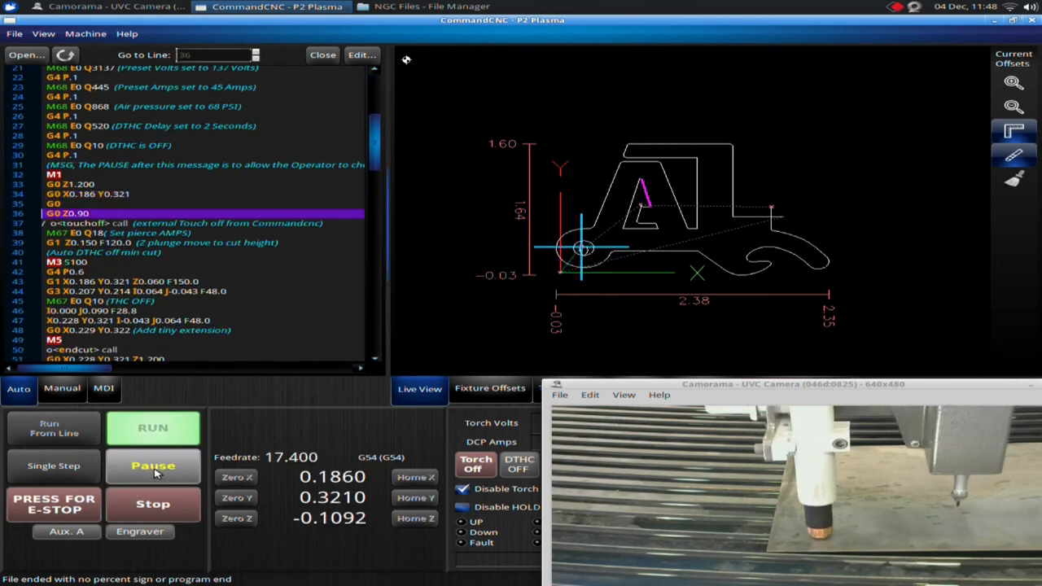
- Pause the restarted job at line 39 with the torch over the first pierce
{"action": "left_click", "coordinate": [153, 465]}
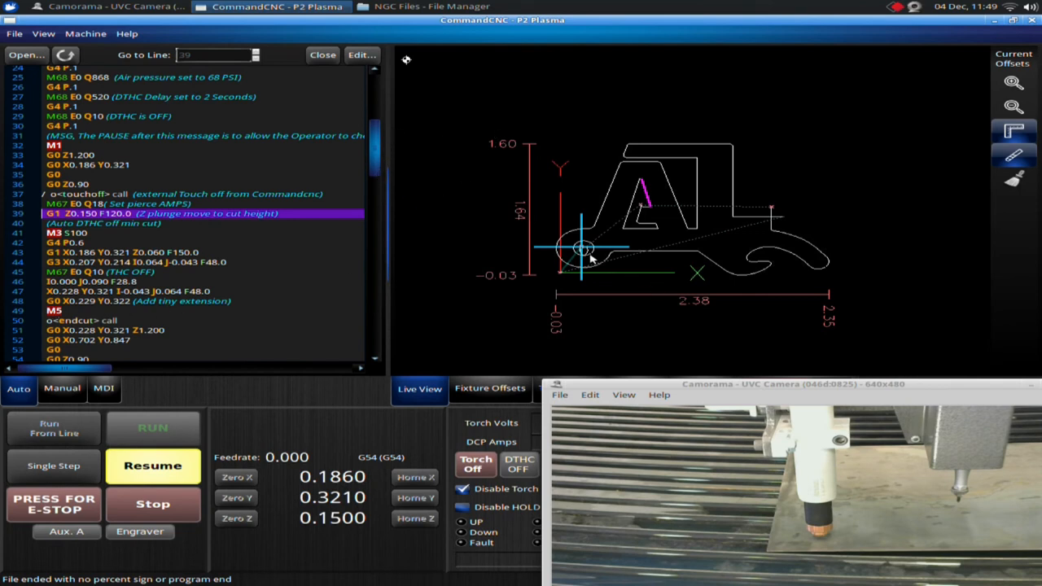
{"action": "mouse_move", "coordinate": [635, 243]}
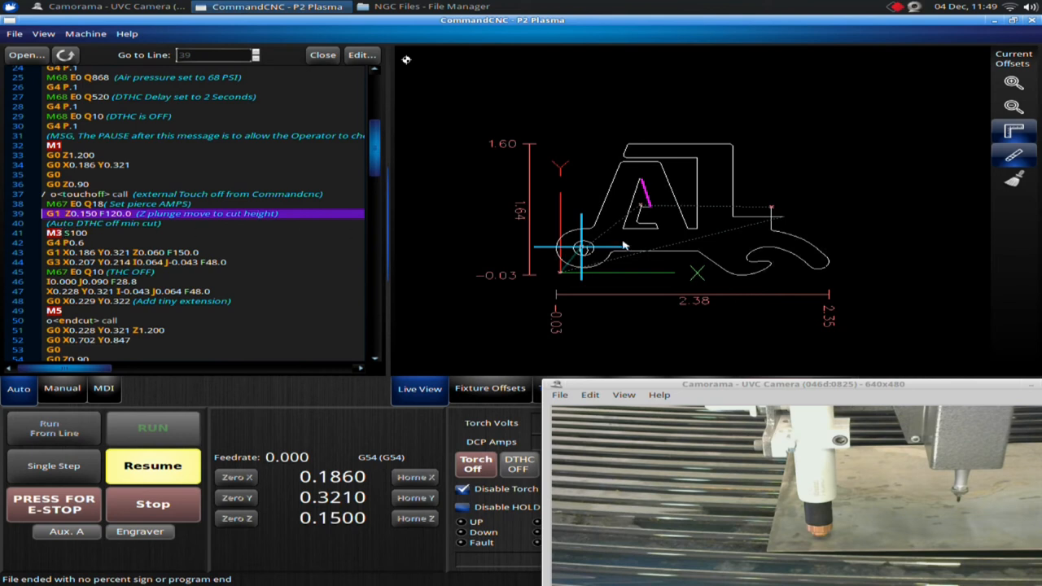
{"action": "mouse_move", "coordinate": [587, 248]}
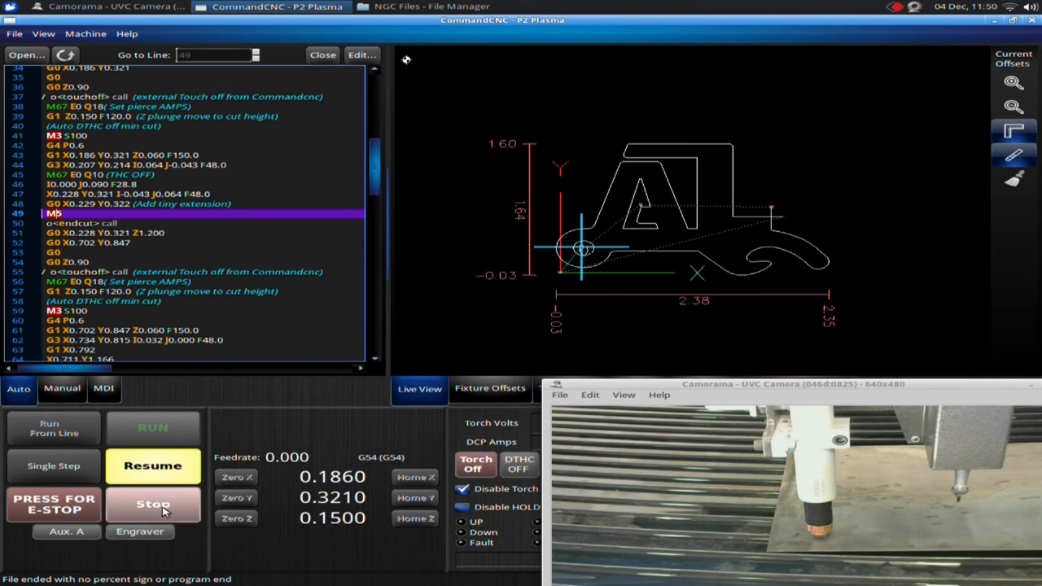
{"action": "left_click", "coordinate": [153, 504]}
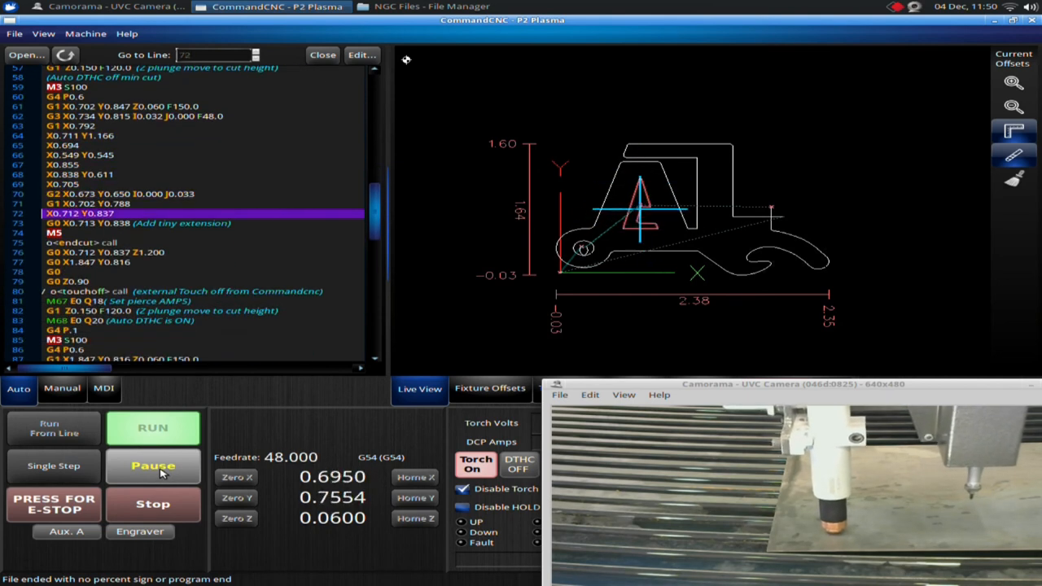
{"action": "left_click", "coordinate": [153, 466]}
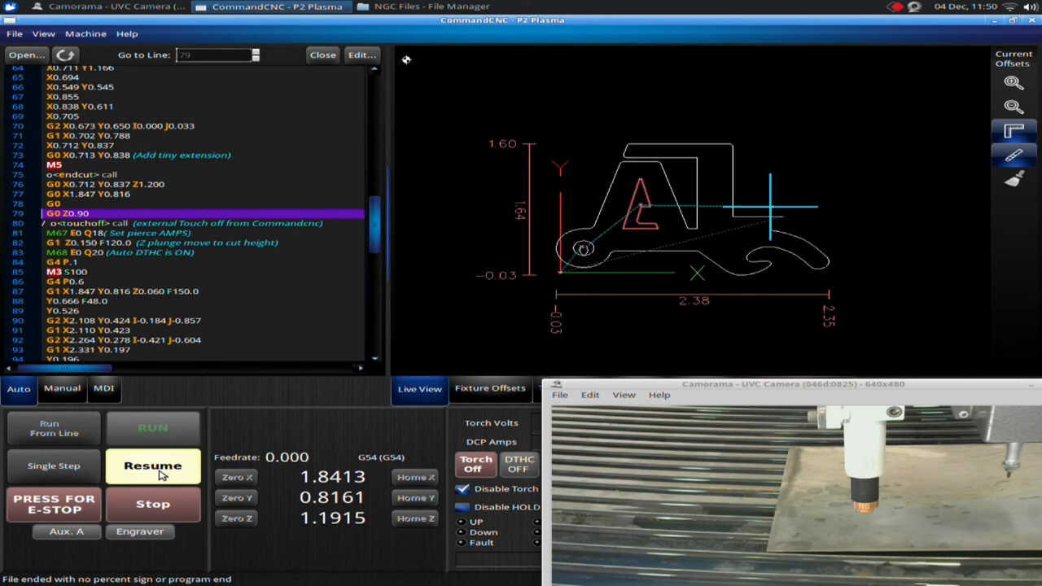
{"action": "mouse_move", "coordinate": [589, 302]}
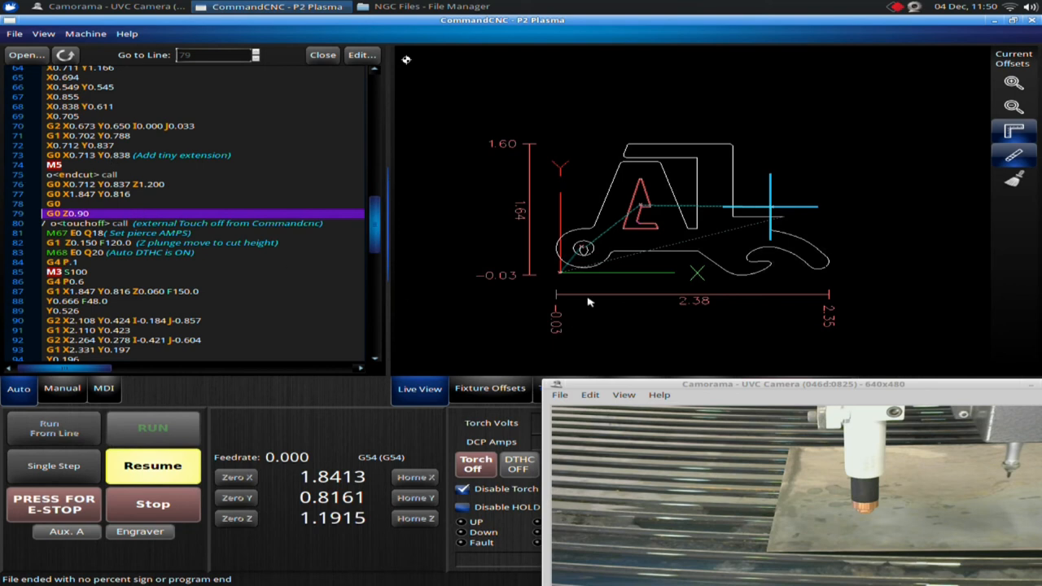
{"action": "mouse_move", "coordinate": [584, 258]}
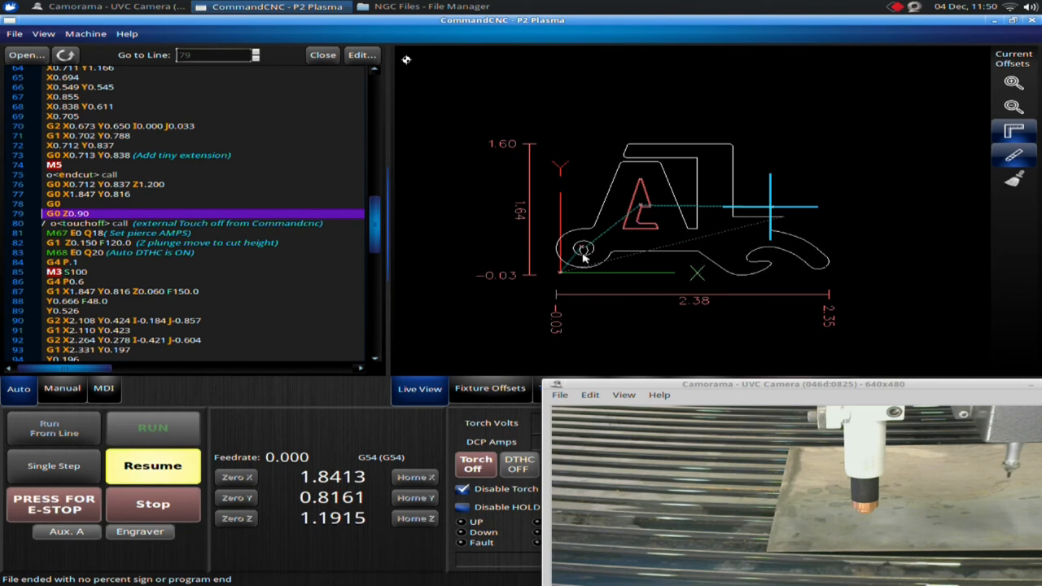
{"action": "mouse_move", "coordinate": [470, 316]}
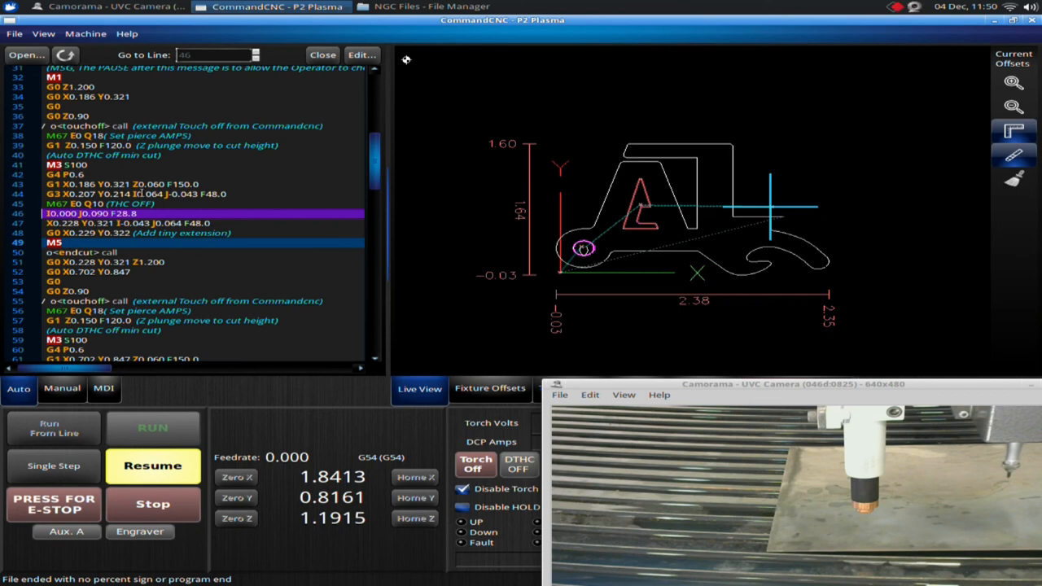
{"action": "mouse_move", "coordinate": [212, 319]}
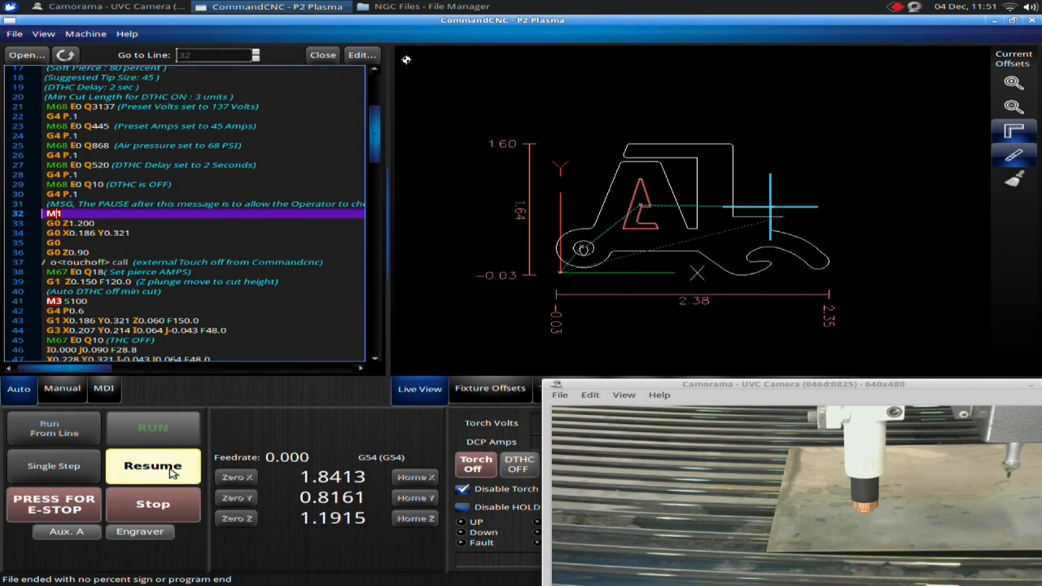
- Resume the paused job, then resume again after the touch-off to reach line 79
{"action": "left_click", "coordinate": [153, 466]}
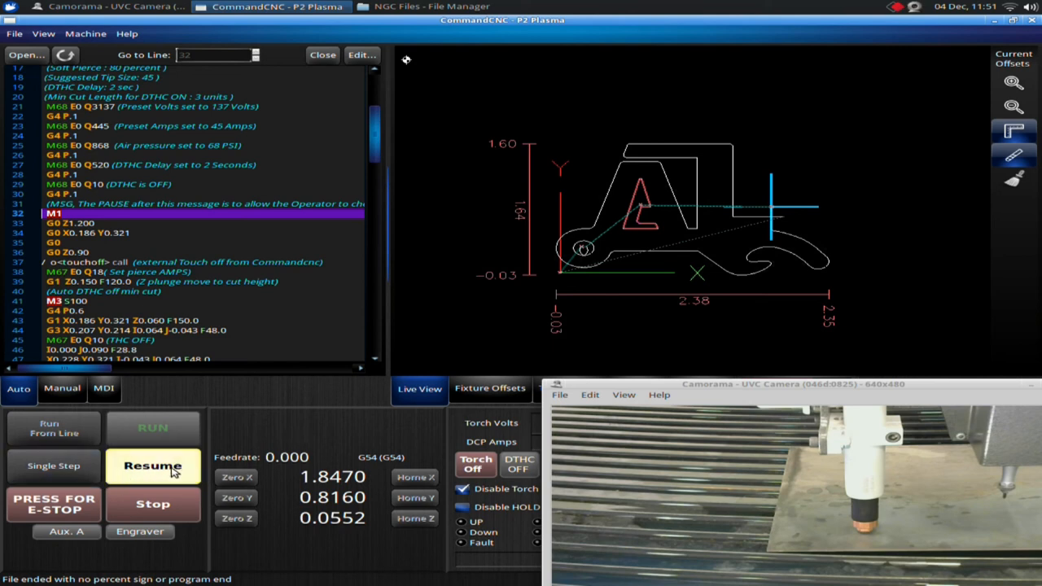
{"action": "left_click", "coordinate": [153, 465]}
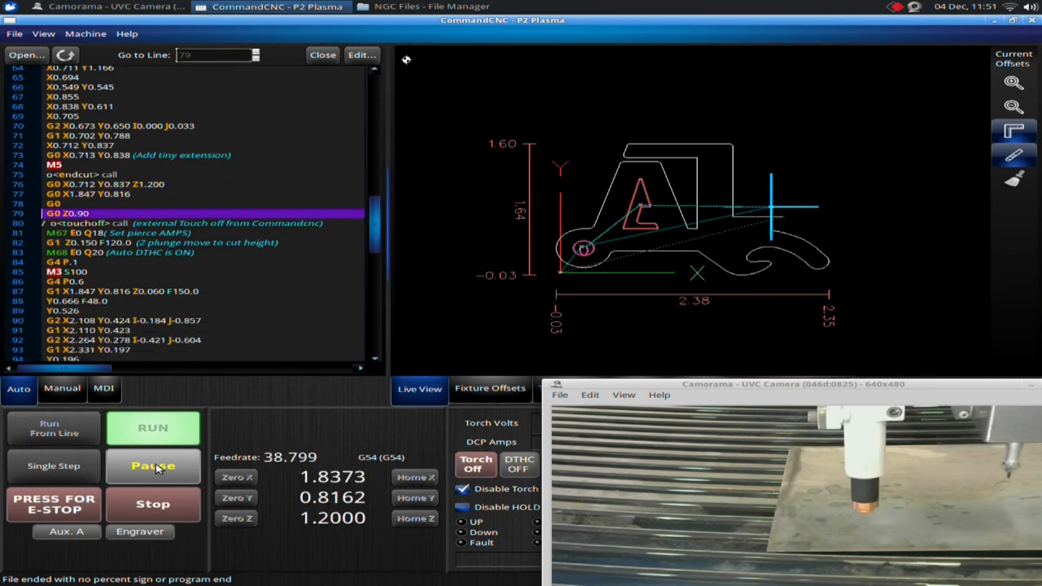
- Pause the program partway along the outer profile at line 123 and scroll the listing
{"action": "left_click", "coordinate": [153, 466]}
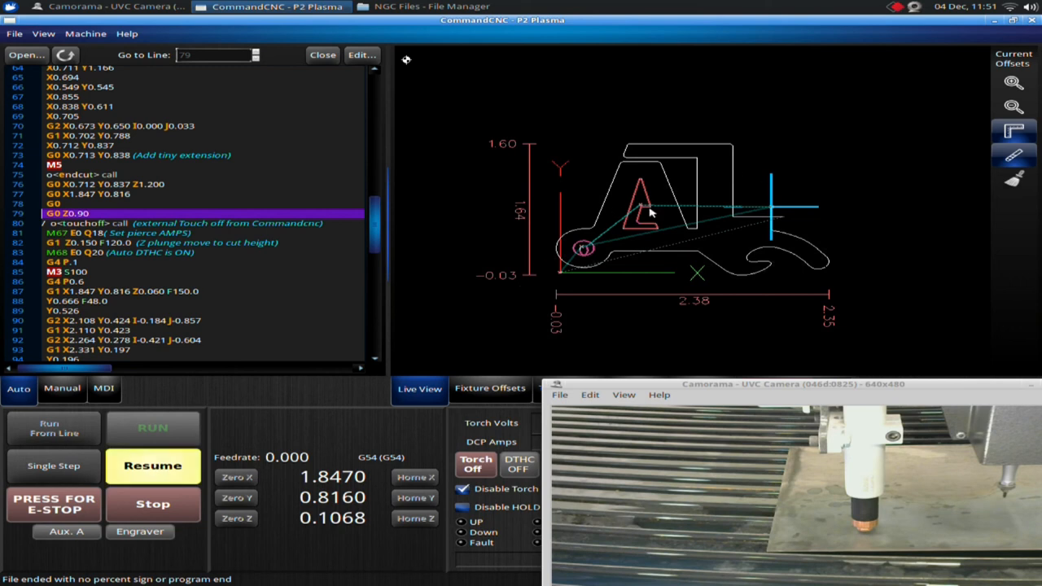
{"action": "mouse_move", "coordinate": [650, 195]}
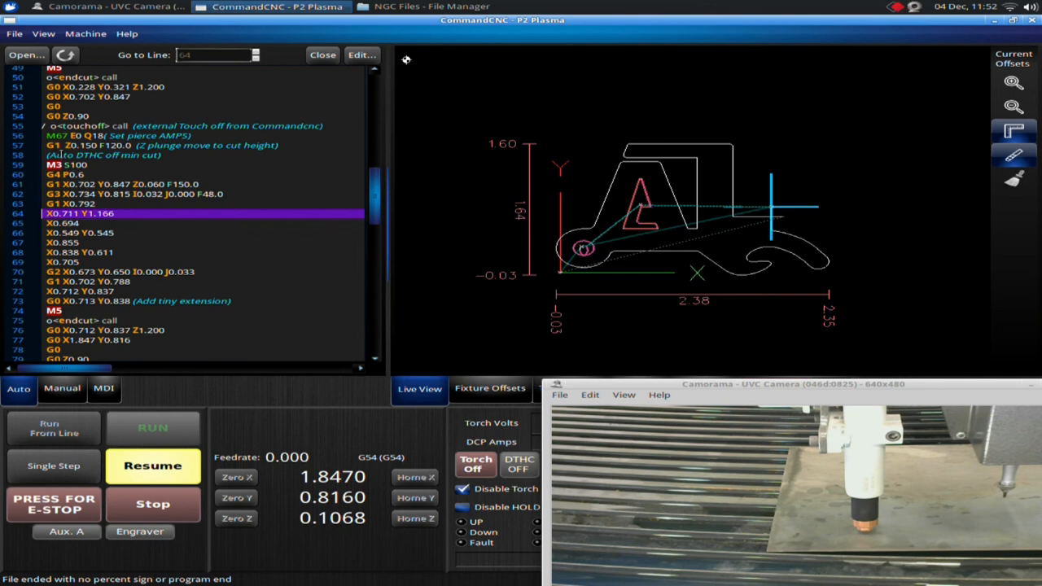
{"action": "scroll", "scroll_direction": "up", "scroll_amount": 3}
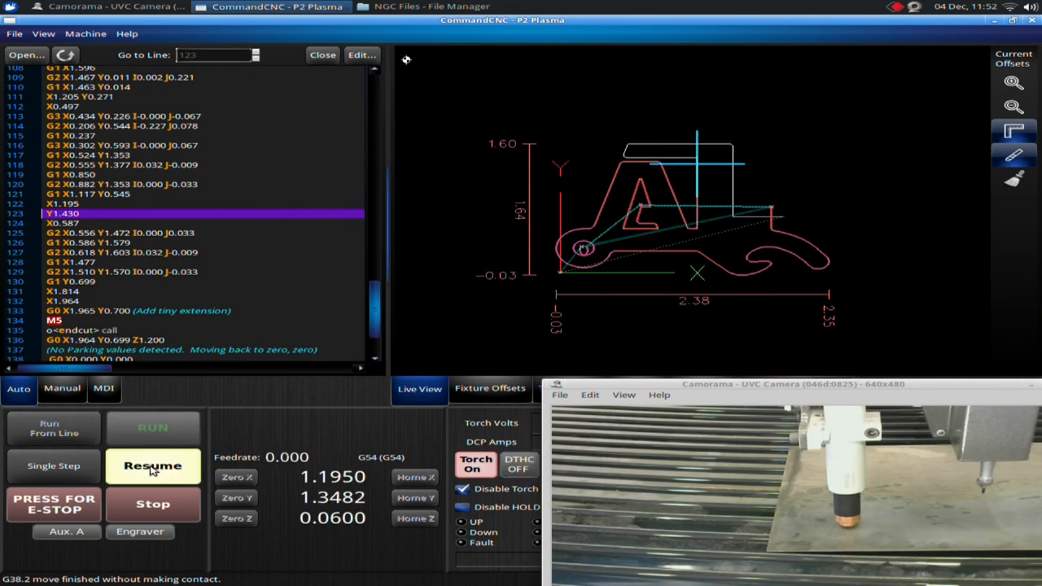
- Resume the paused cut and scroll up in the G-code listing
{"action": "left_click", "coordinate": [152, 466]}
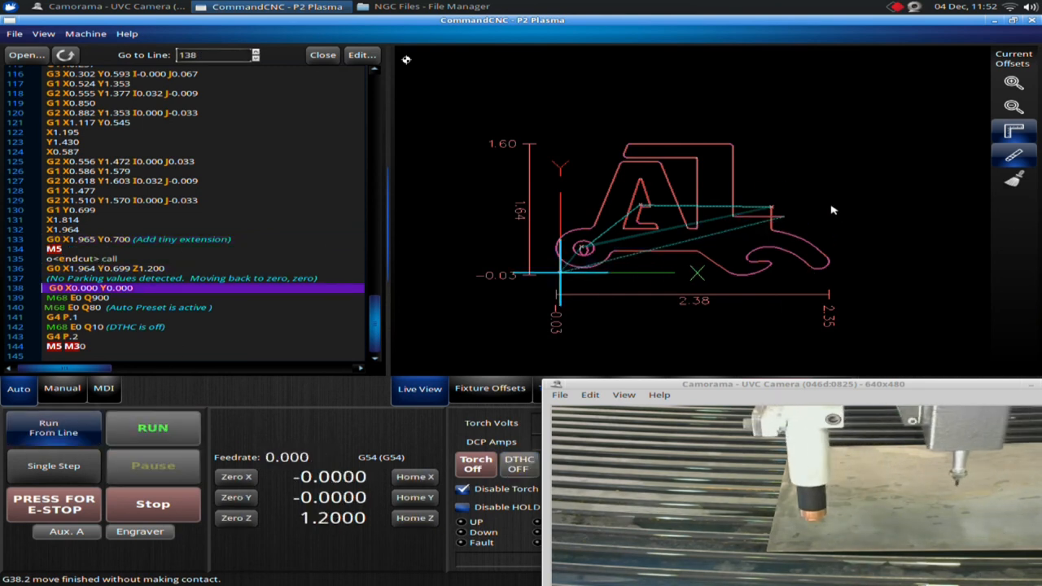
{"action": "mouse_move", "coordinate": [684, 205]}
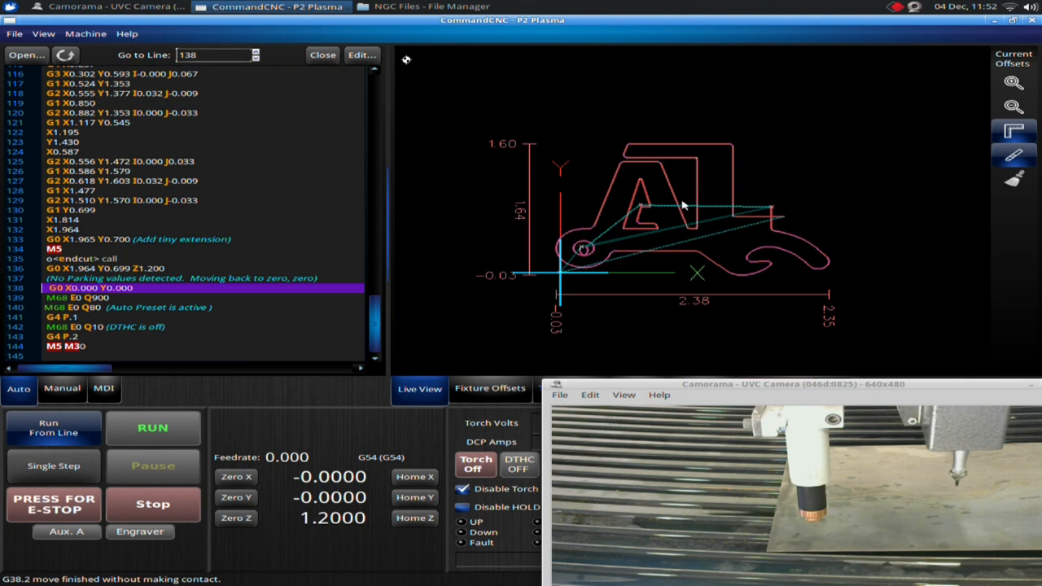
{"action": "mouse_move", "coordinate": [761, 210]}
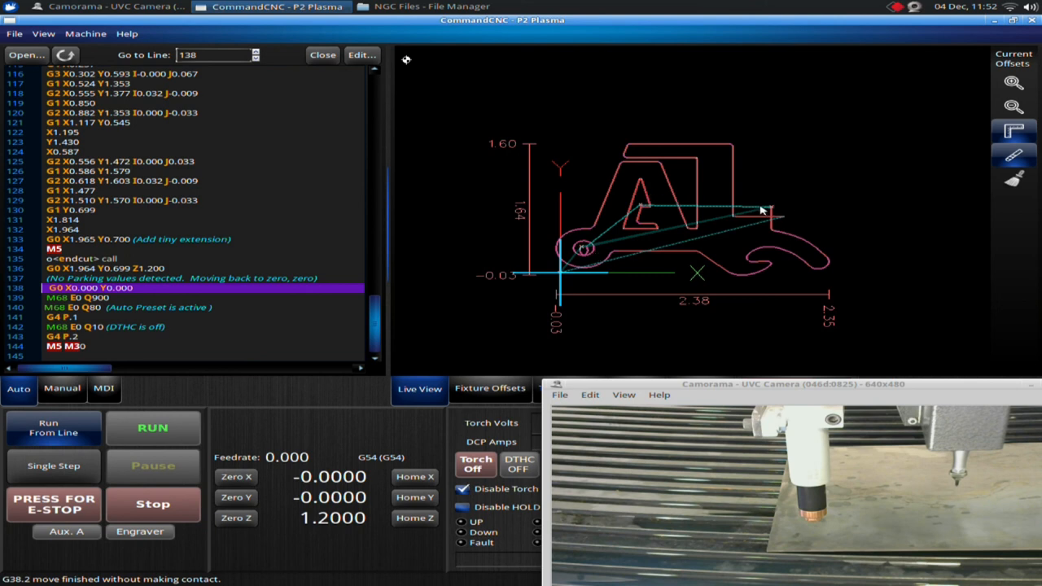
{"action": "mouse_move", "coordinate": [773, 234]}
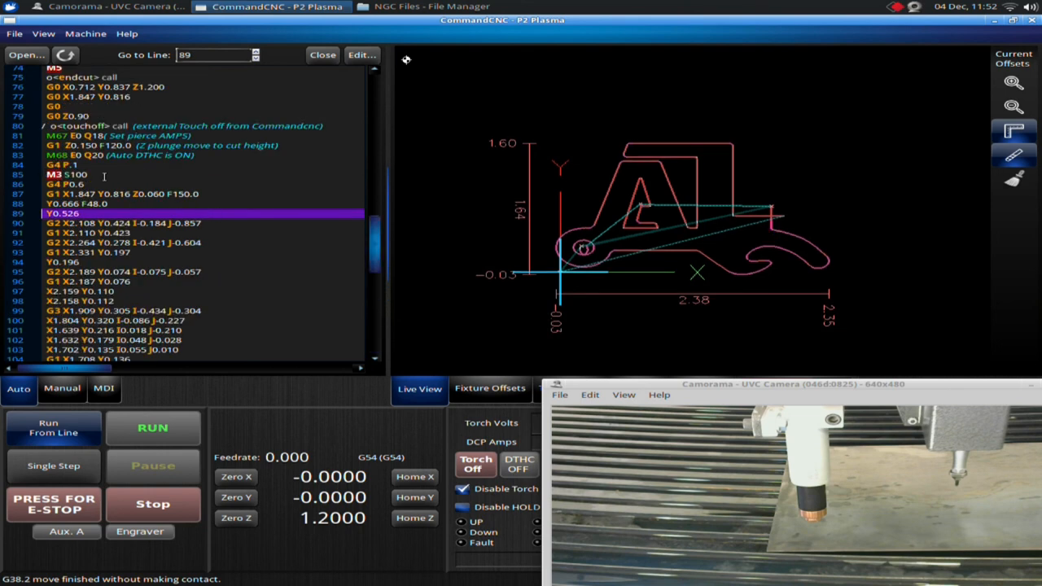
{"action": "scroll", "scroll_direction": "up", "scroll_amount": 3}
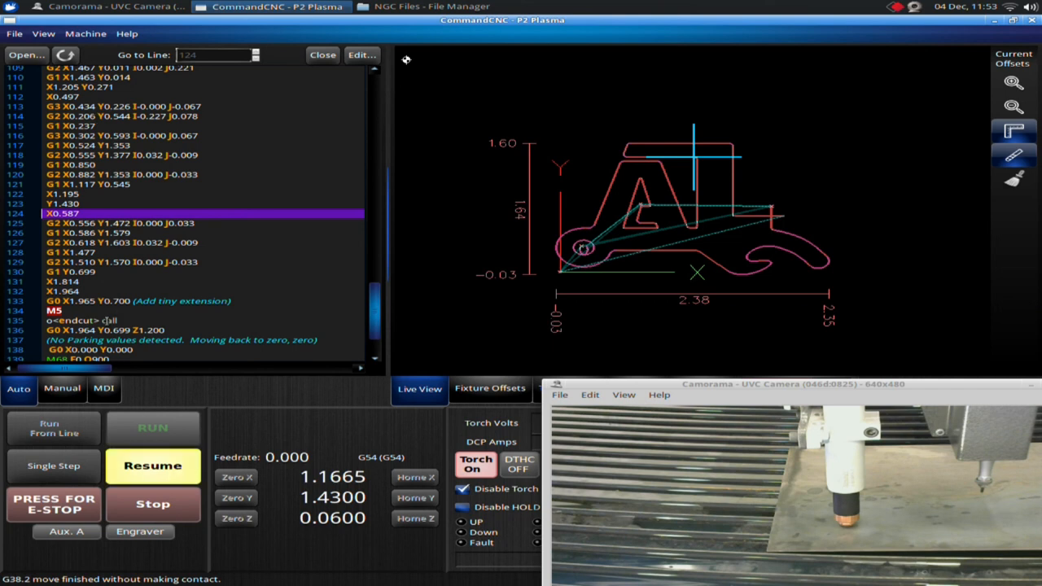
{"action": "mouse_move", "coordinate": [308, 221]}
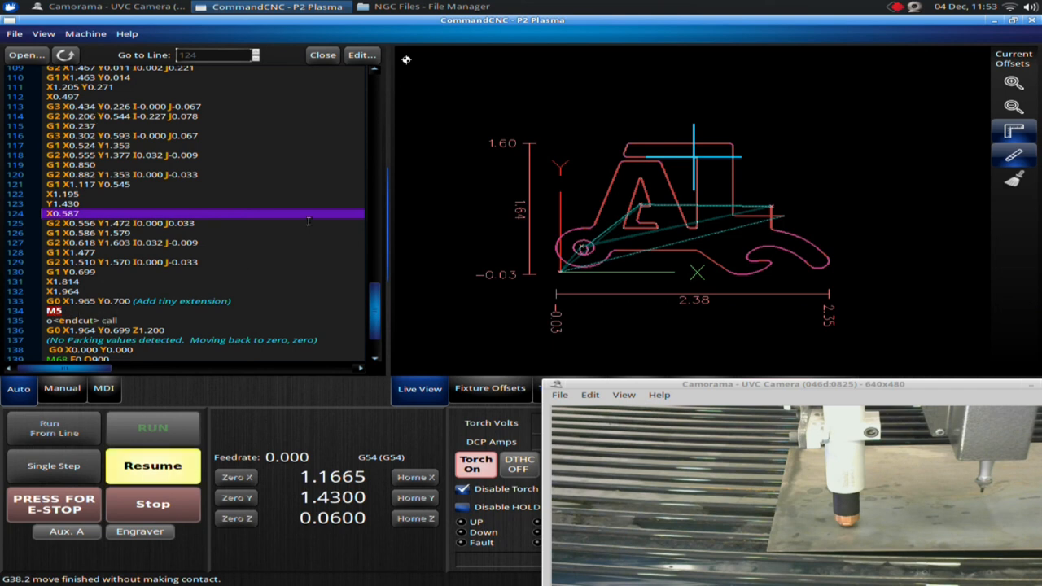
{"action": "mouse_move", "coordinate": [257, 305]}
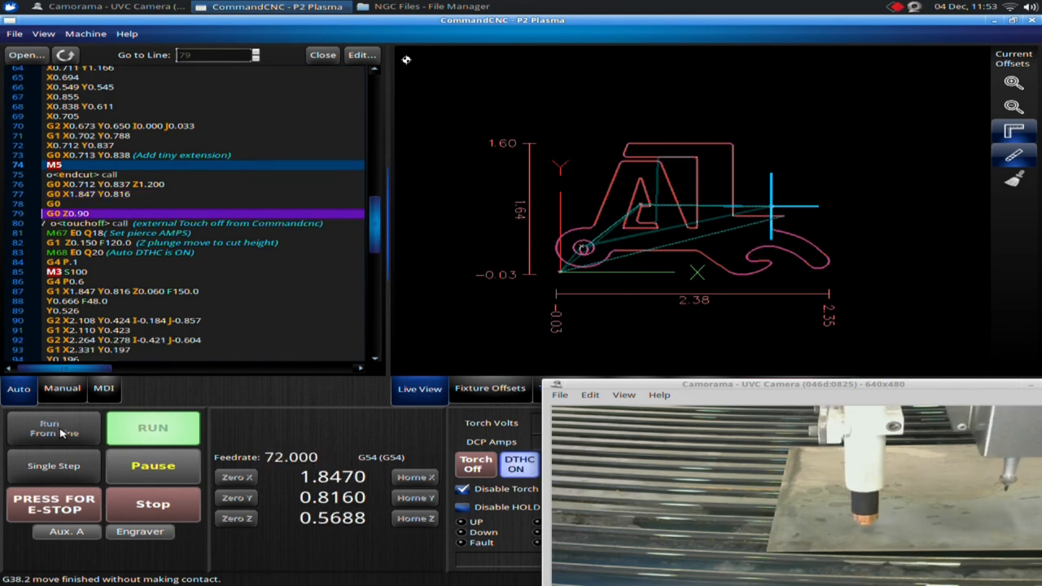
- Stop the restarted program at line 82 during the plunge, torch off
{"action": "left_click", "coordinate": [153, 504]}
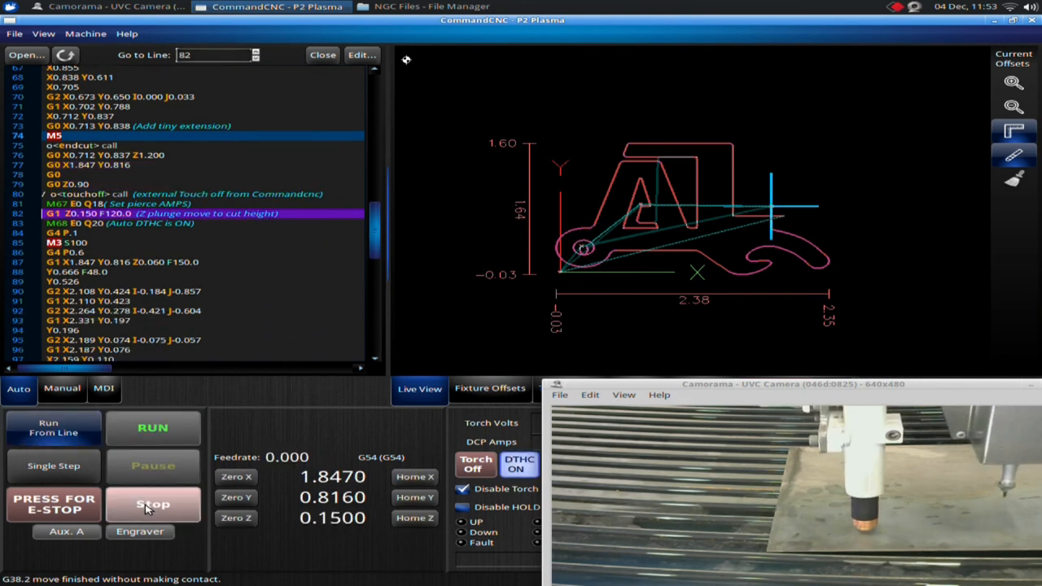
{"action": "mouse_move", "coordinate": [647, 232]}
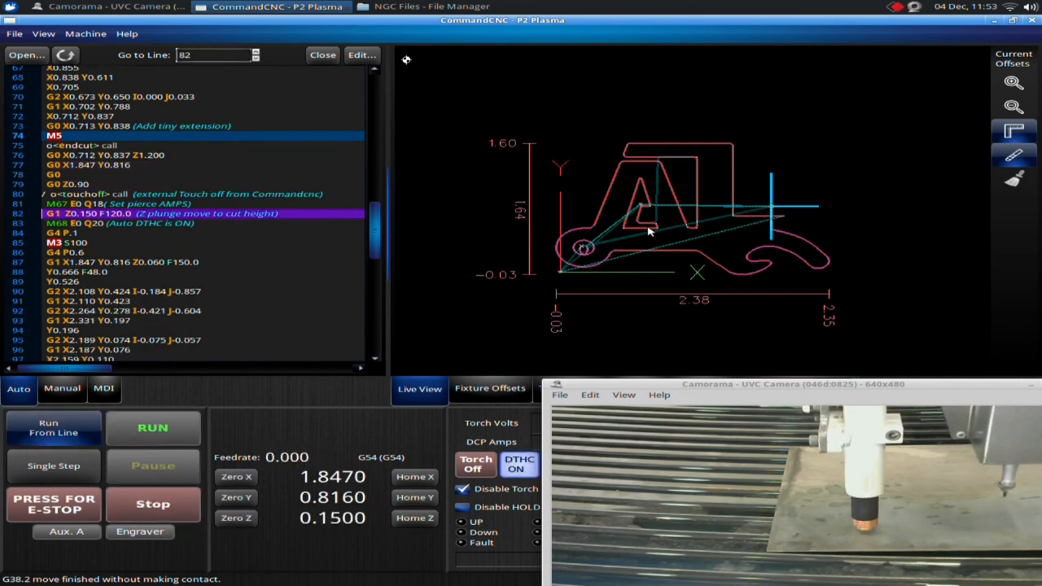
{"action": "mouse_move", "coordinate": [705, 196]}
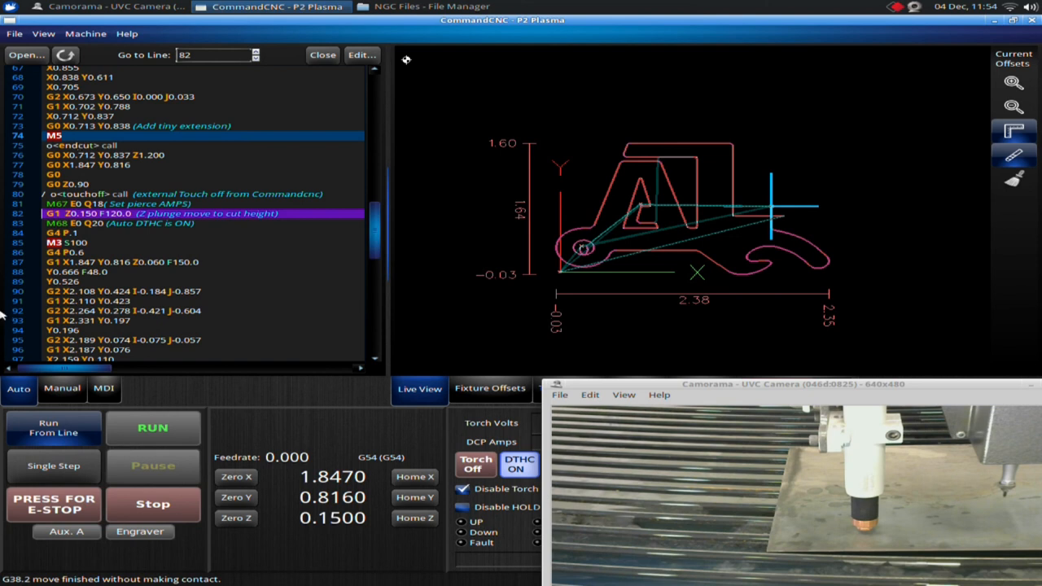
{"action": "left_click", "coordinate": [153, 504]}
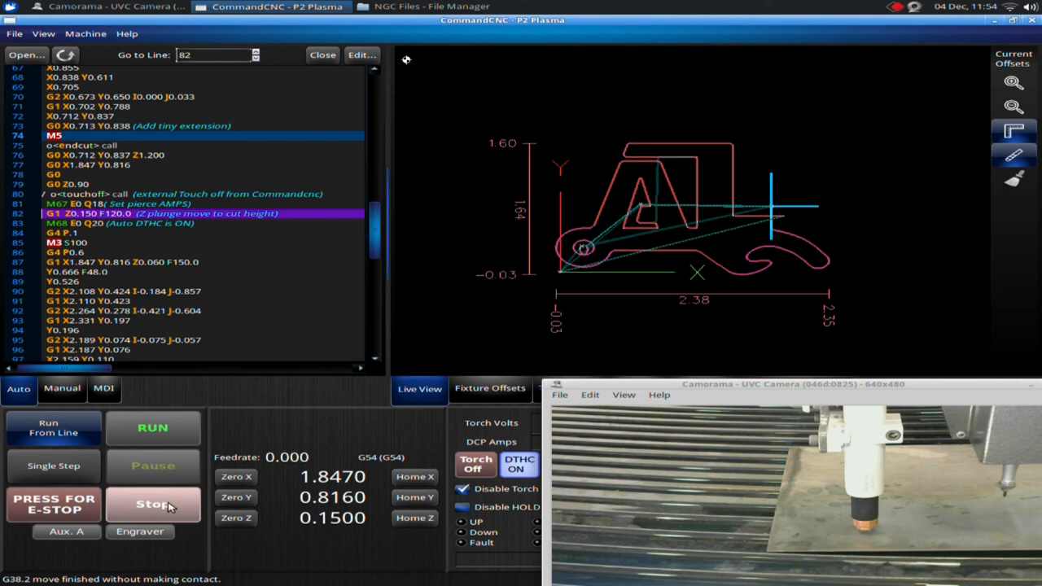